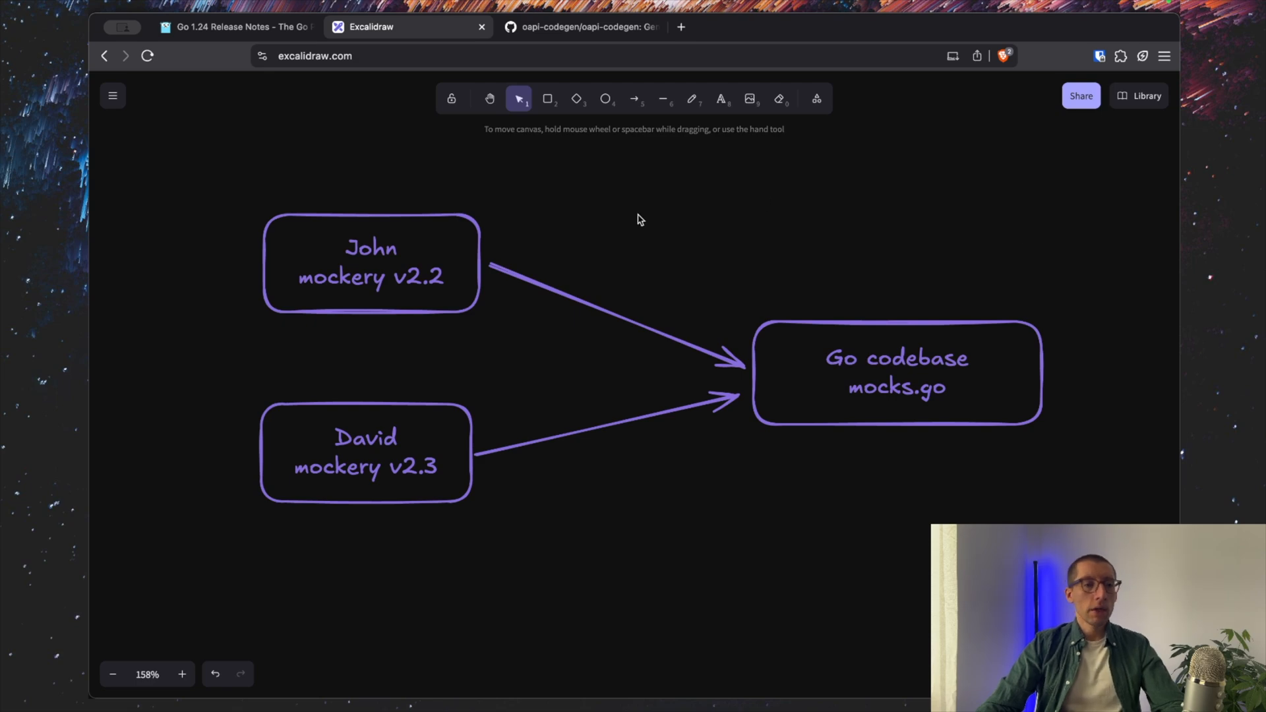
pyautogui.moveTo(865, 430)
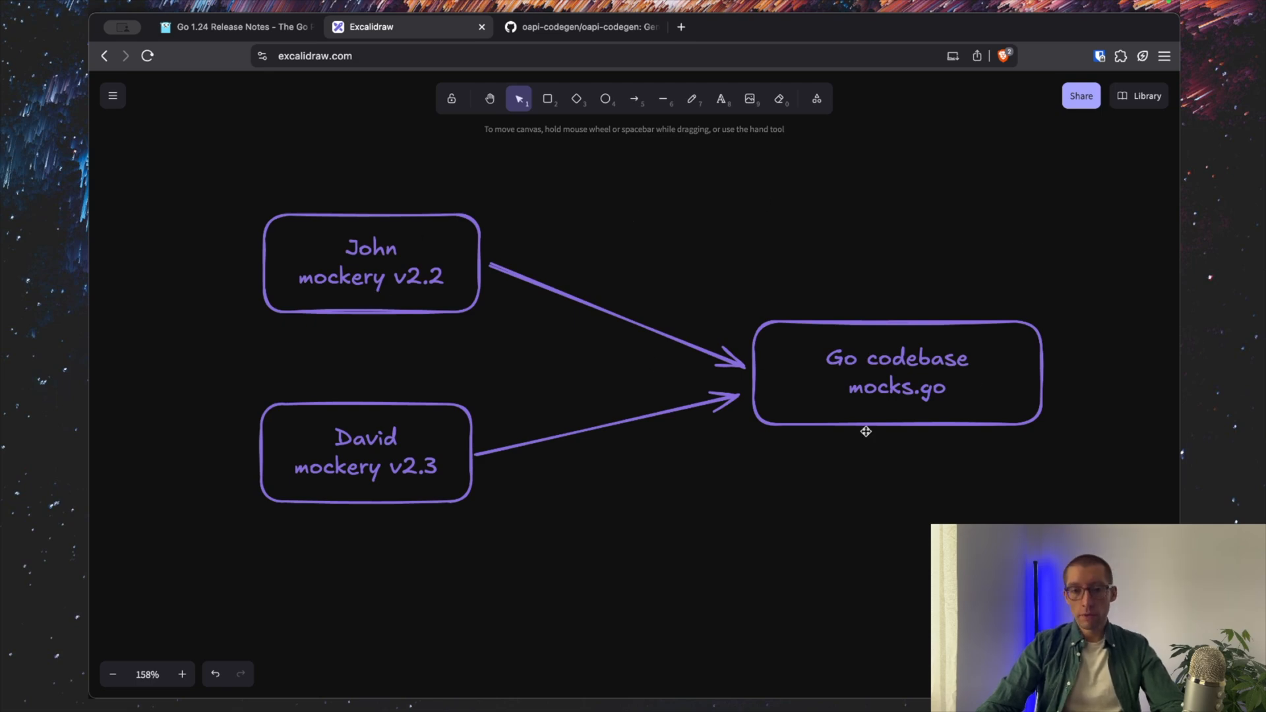
pyautogui.moveTo(411, 325)
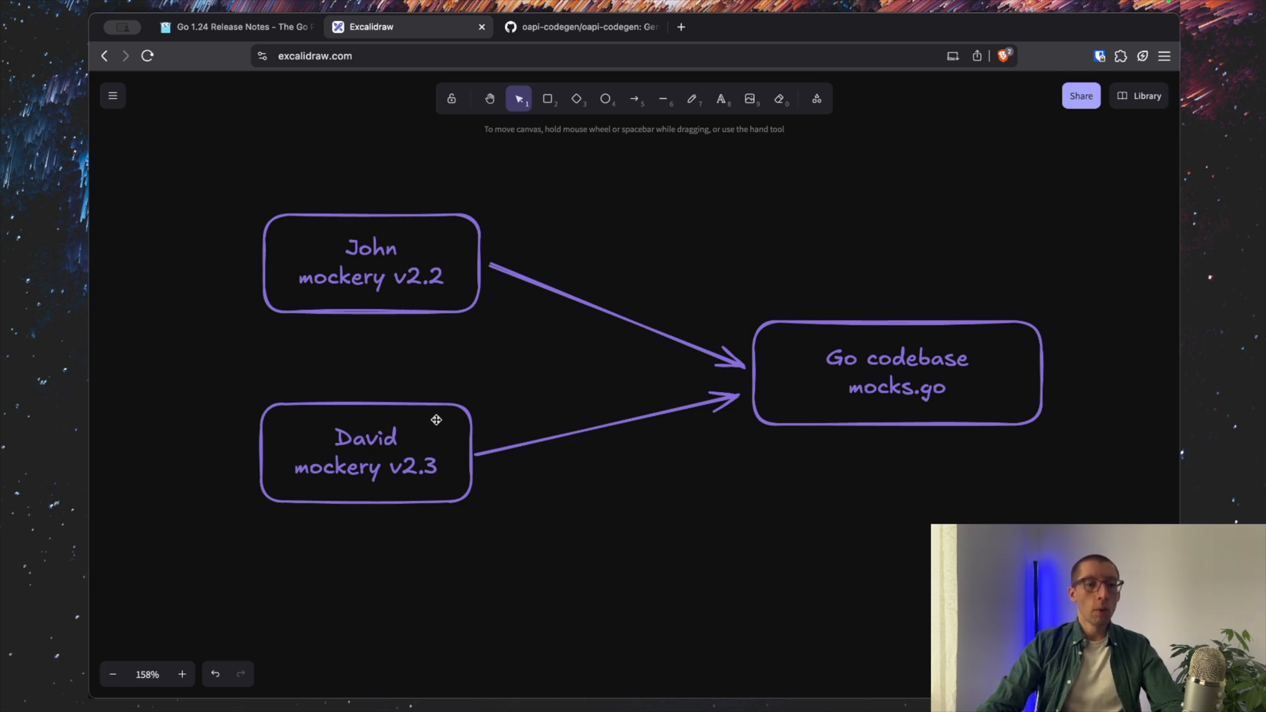
pyautogui.moveTo(539, 495)
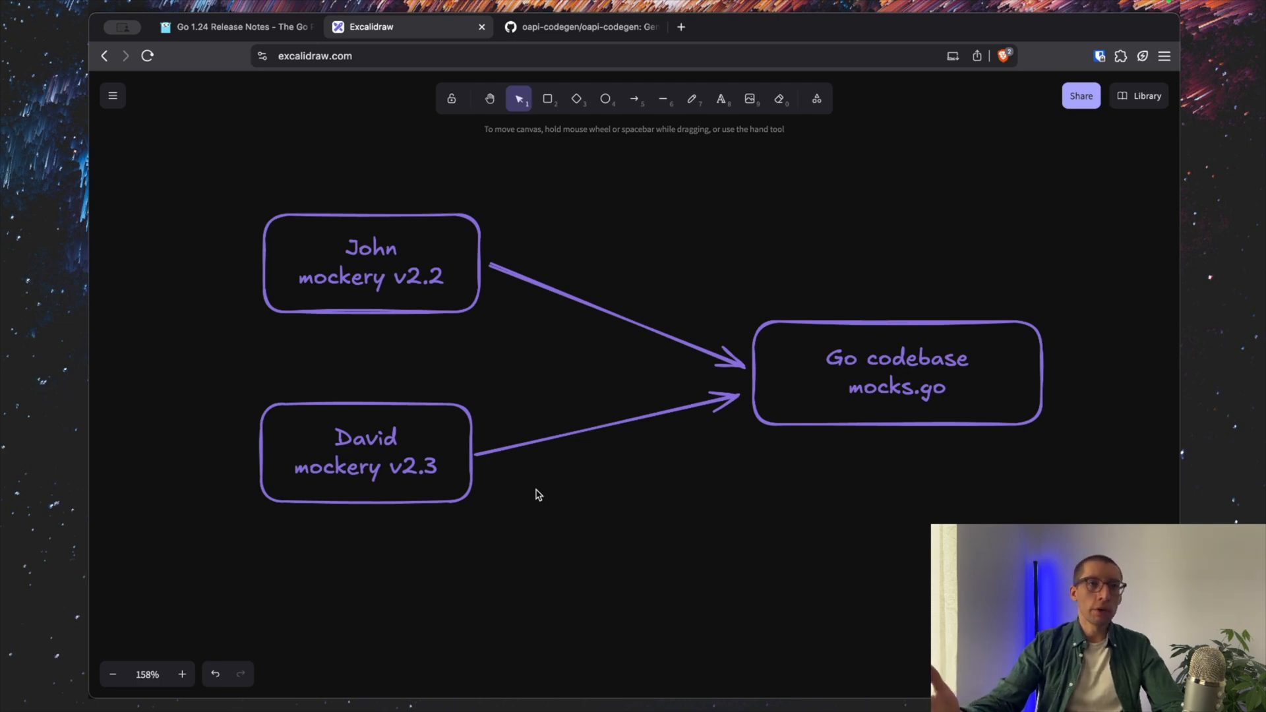
# Switch to the oapi-codegen GitHub repository tab.
pyautogui.click(580, 26)
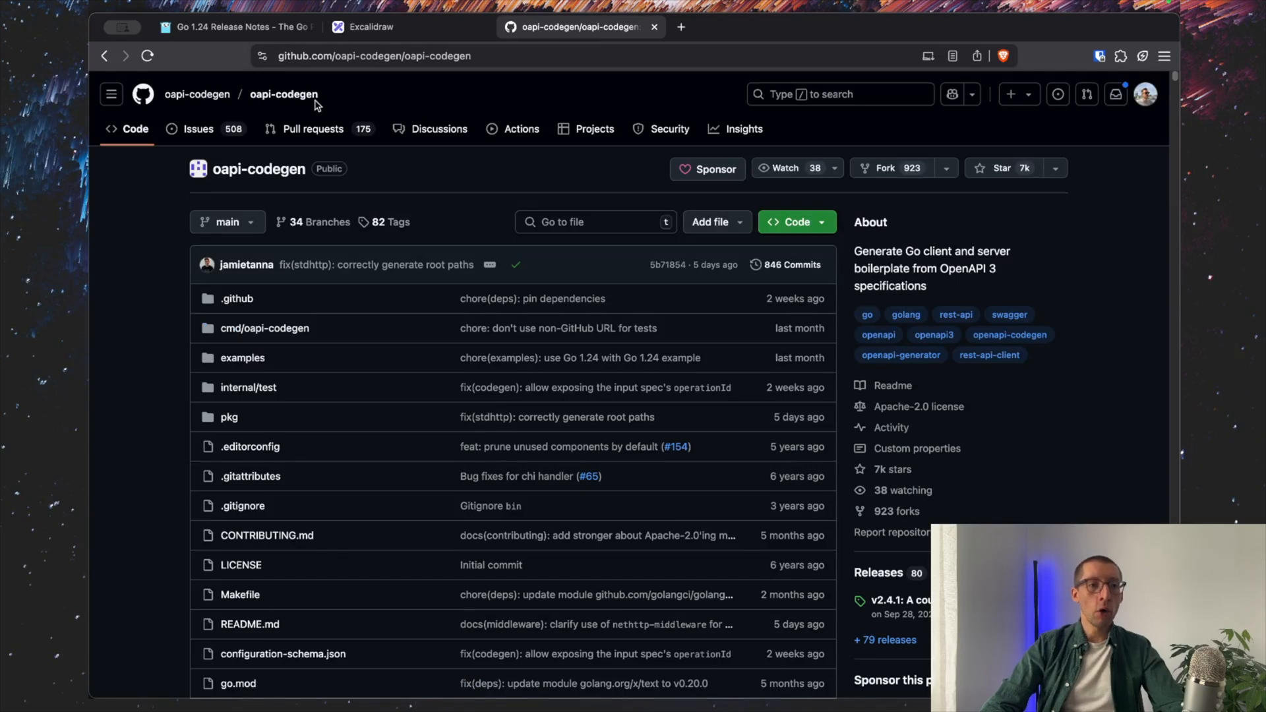
pyautogui.moveTo(780, 239)
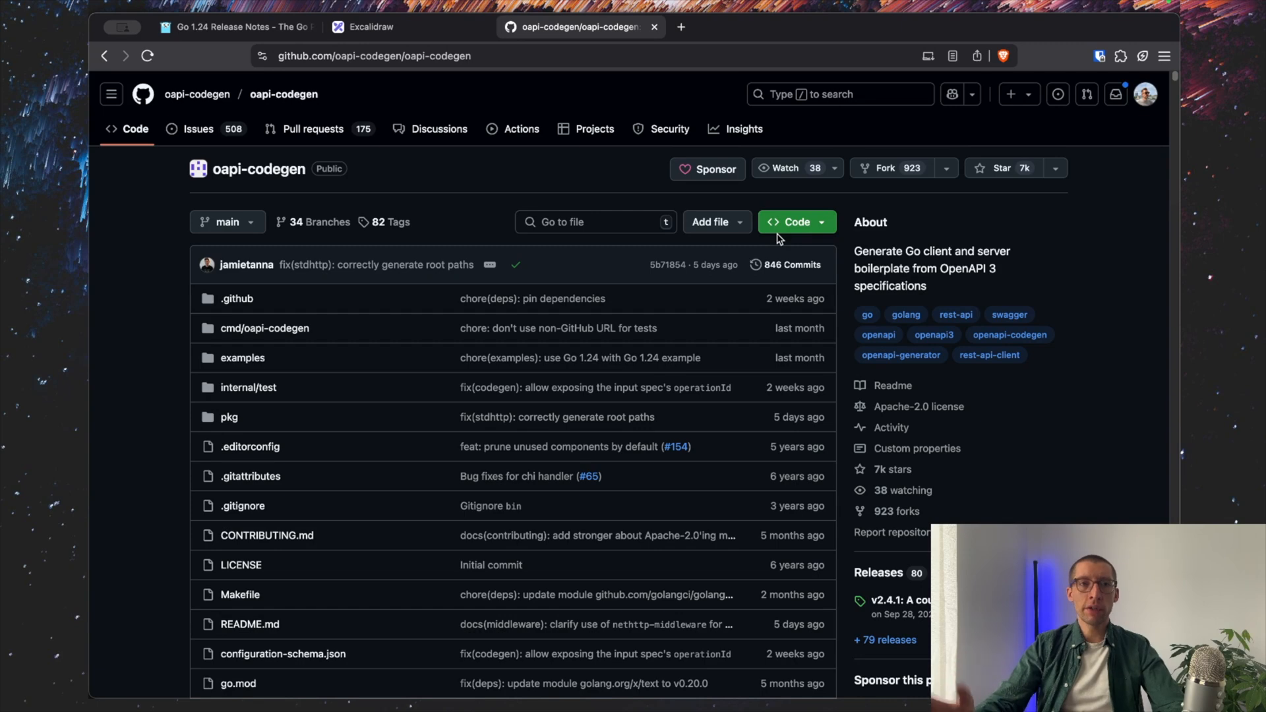
pyautogui.moveTo(743, 213)
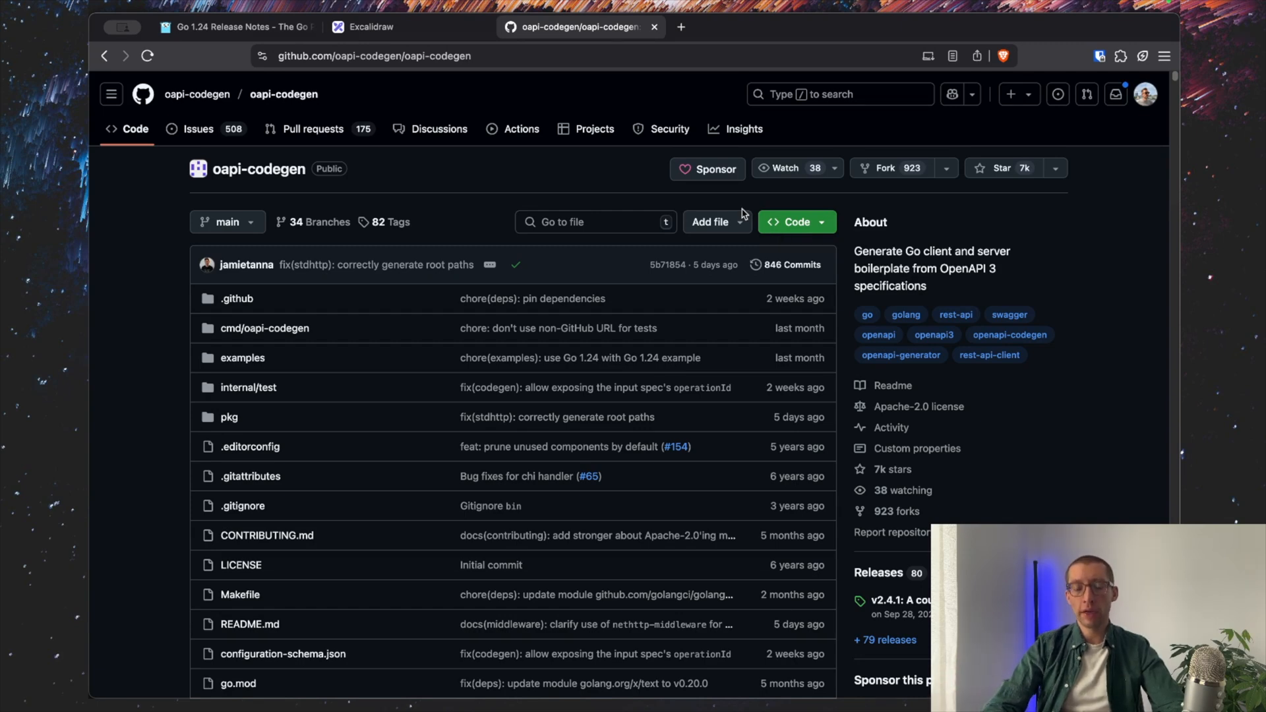
# Scroll to the README's go install command for v2.3.0+ and copy it.
pyautogui.scroll(-3)
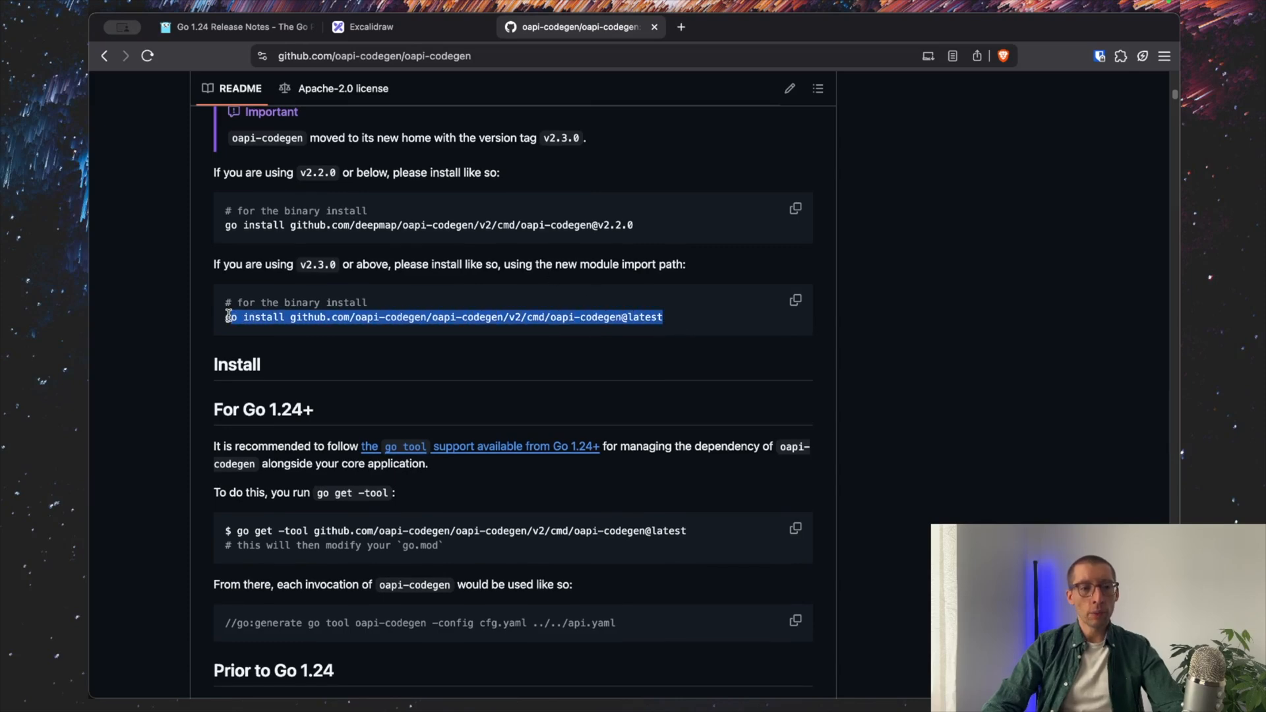
pyautogui.press('cmd+tab')
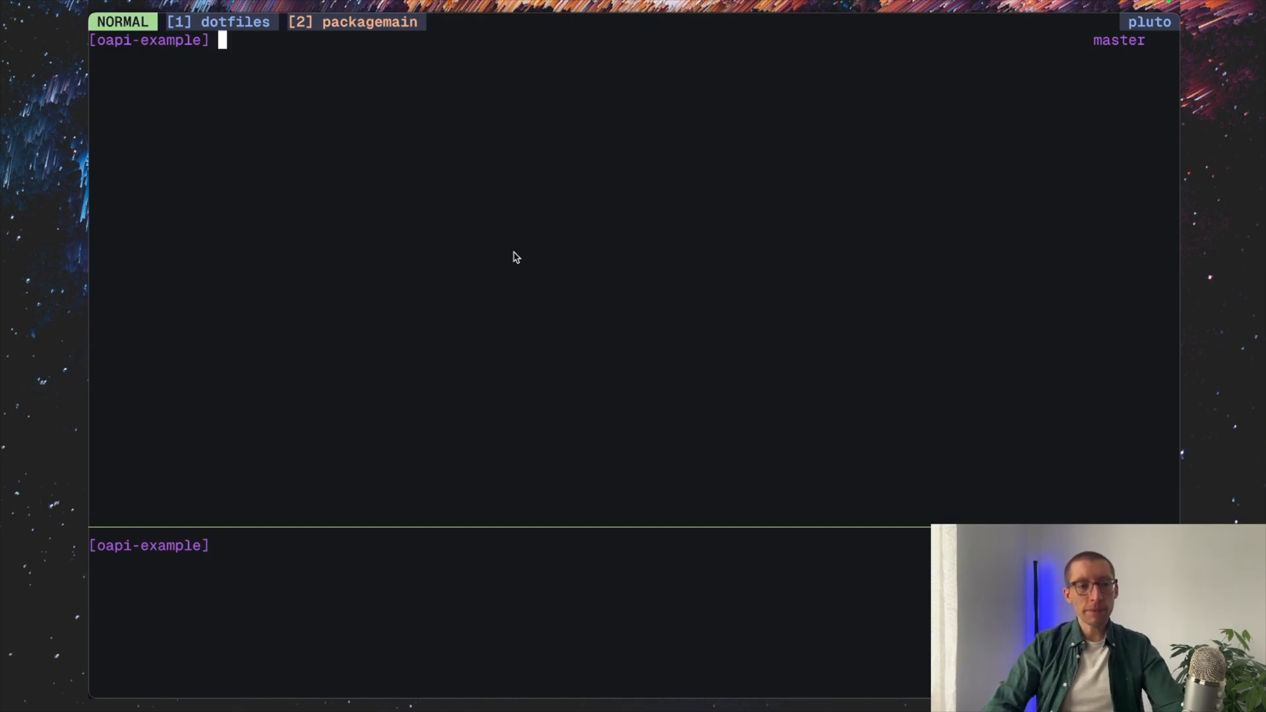
# Paste the install command, change it to go get -tool, and run it to add oapi-codegen v2.4.1.
pyautogui.write('go install github.com/oapi-codegen/oapi-codegen/v2/cmd/oapi-codegen@latest')
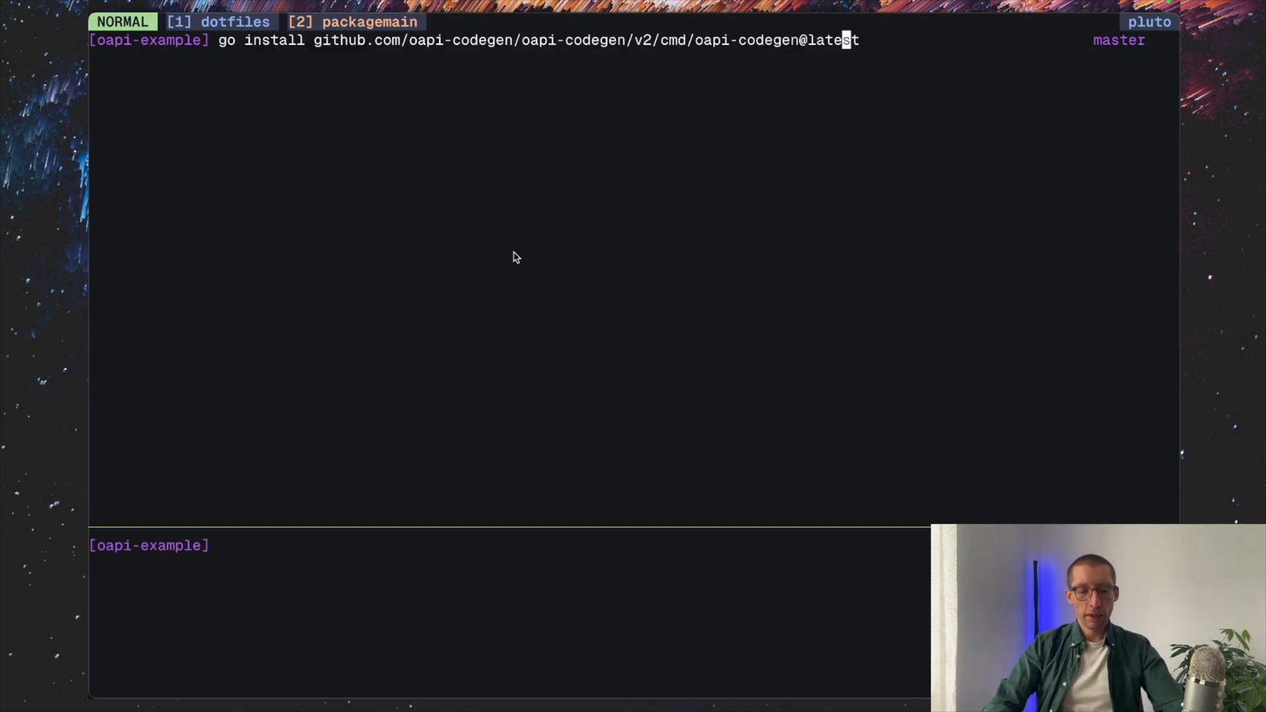
pyautogui.press('0')
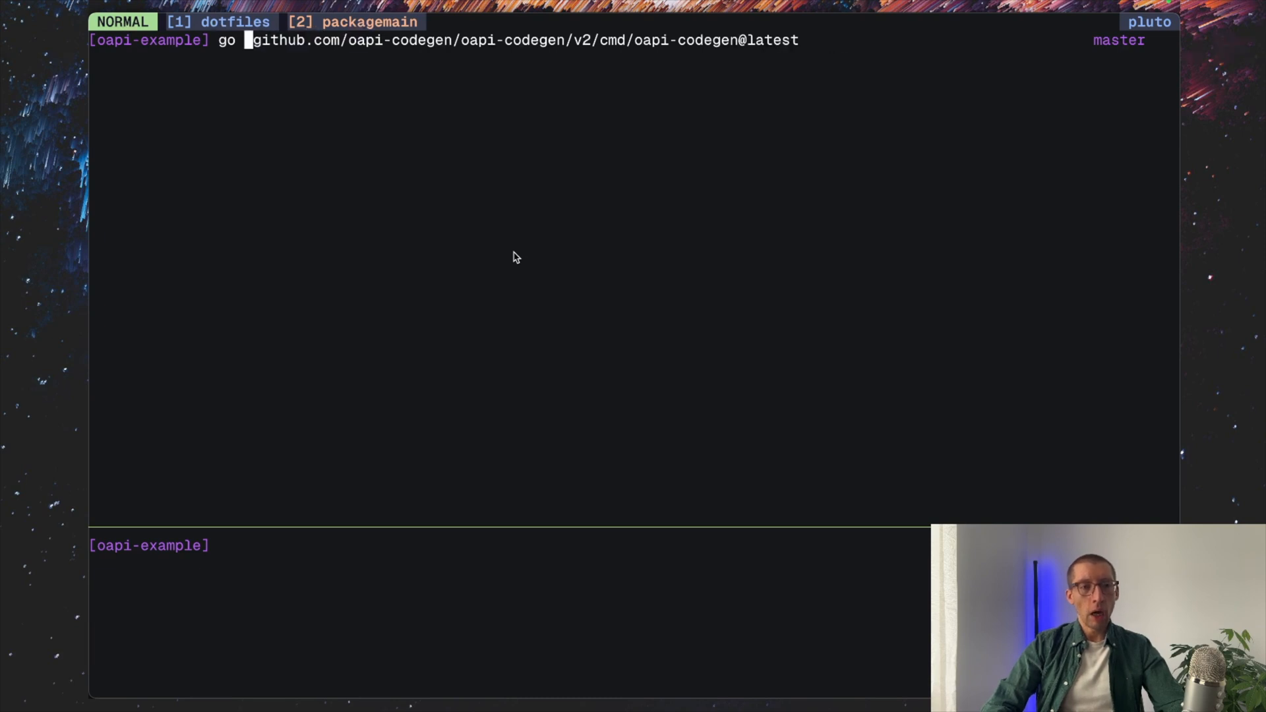
pyautogui.write('get')
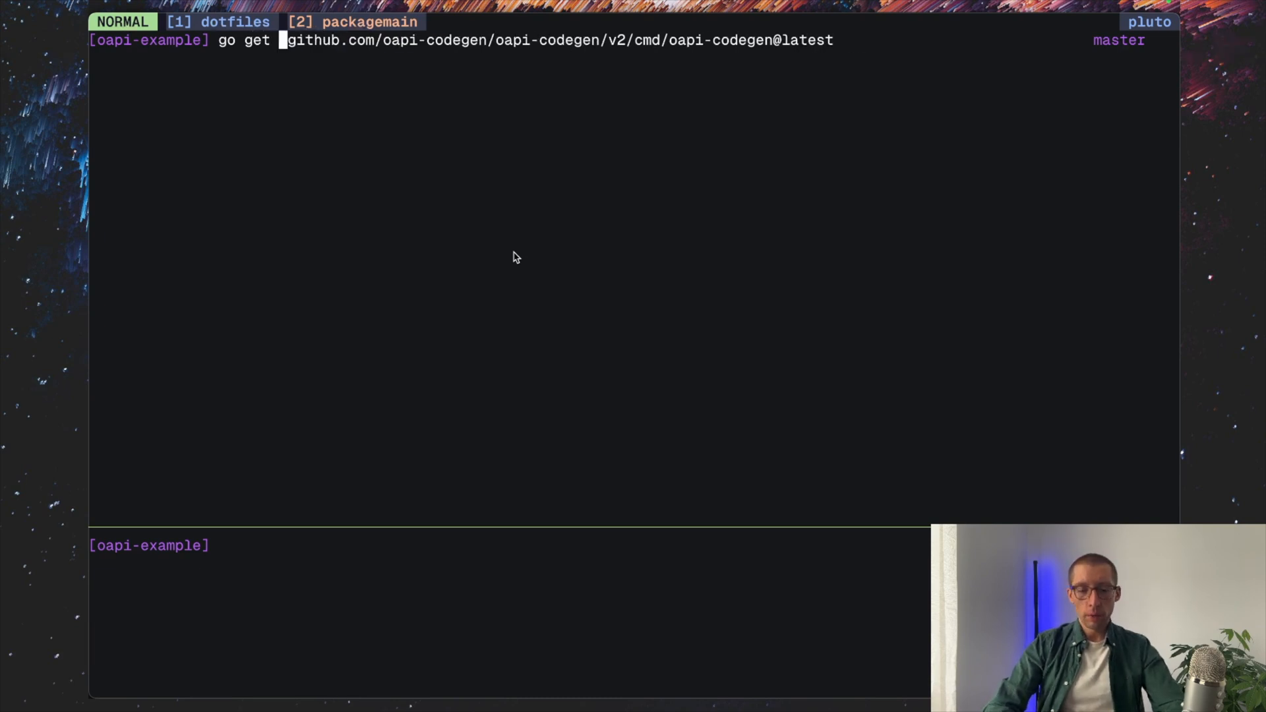
pyautogui.write('-tool')
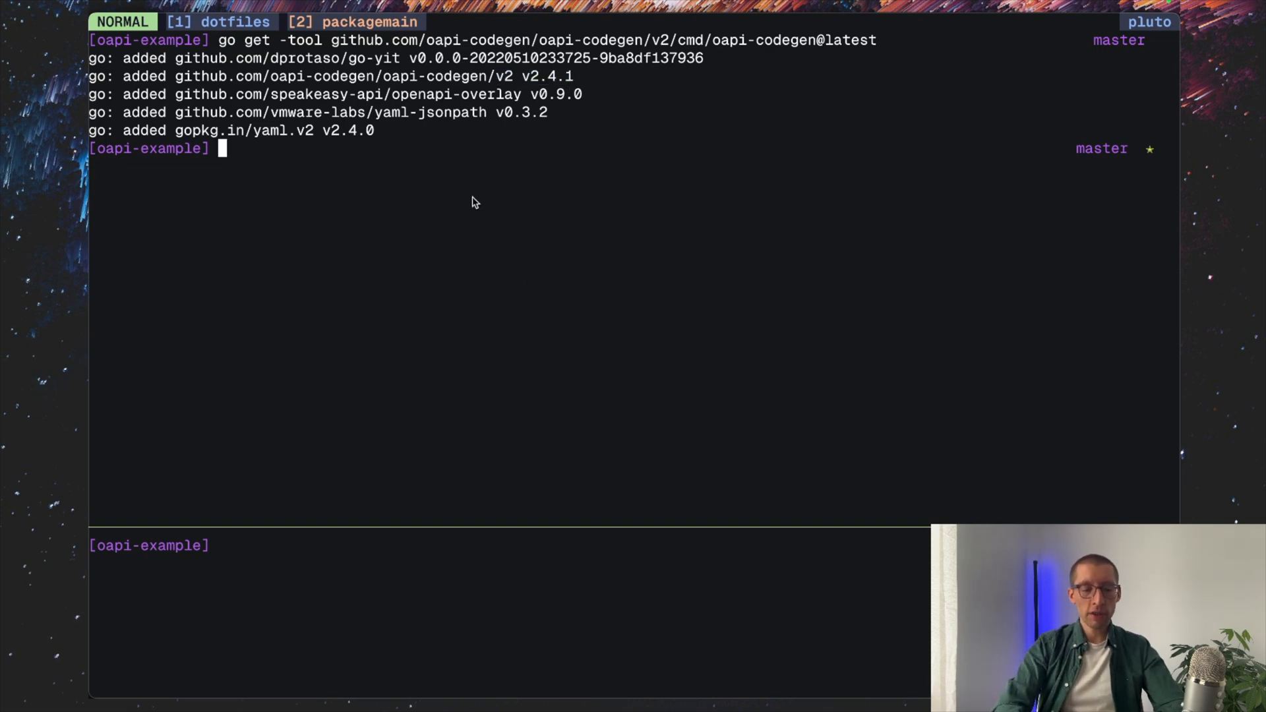
pyautogui.write('baa')
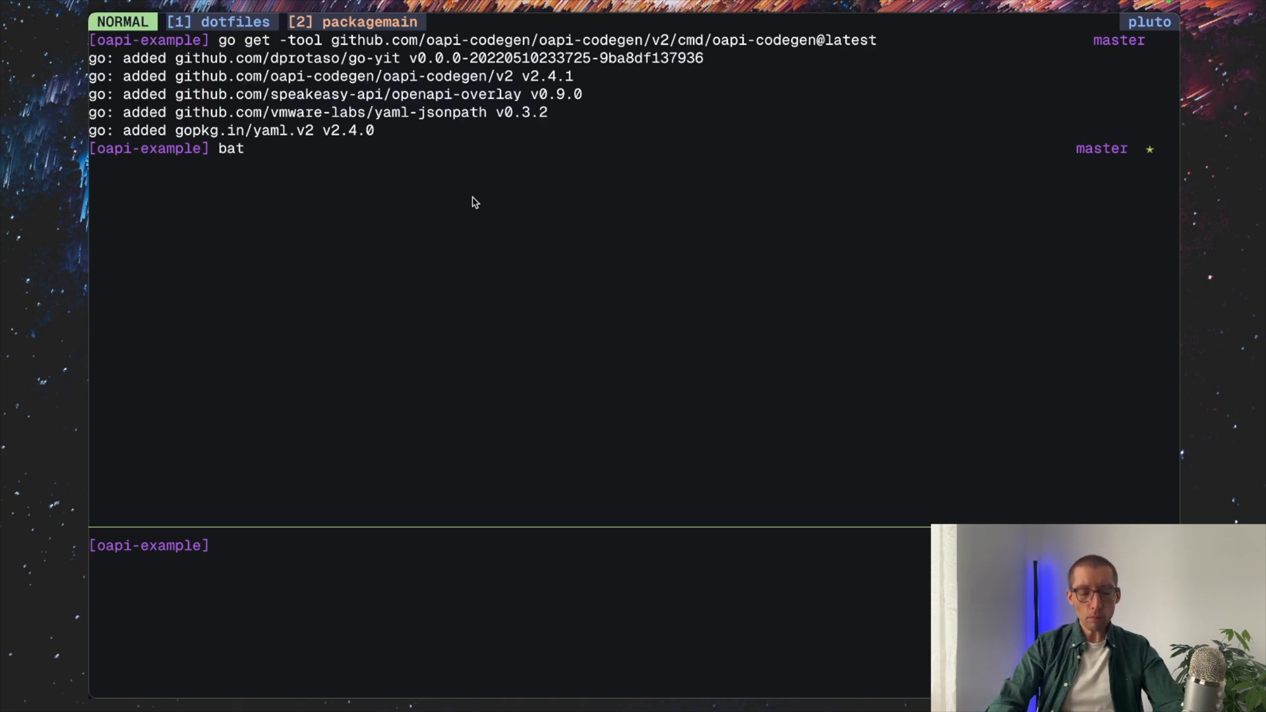
# Show go.mod with bat and scroll to find oapi-codegen v2.4.1 and go-yit.
pyautogui.write('go.mod')
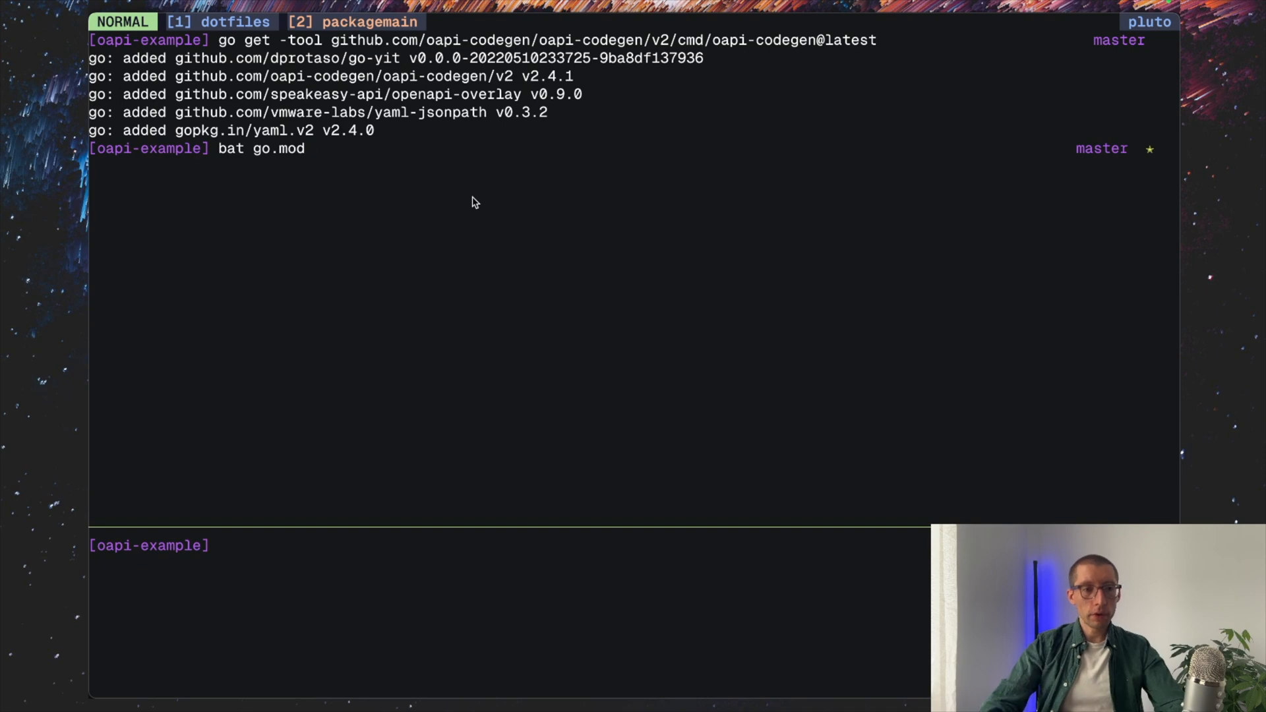
pyautogui.press('Enter')
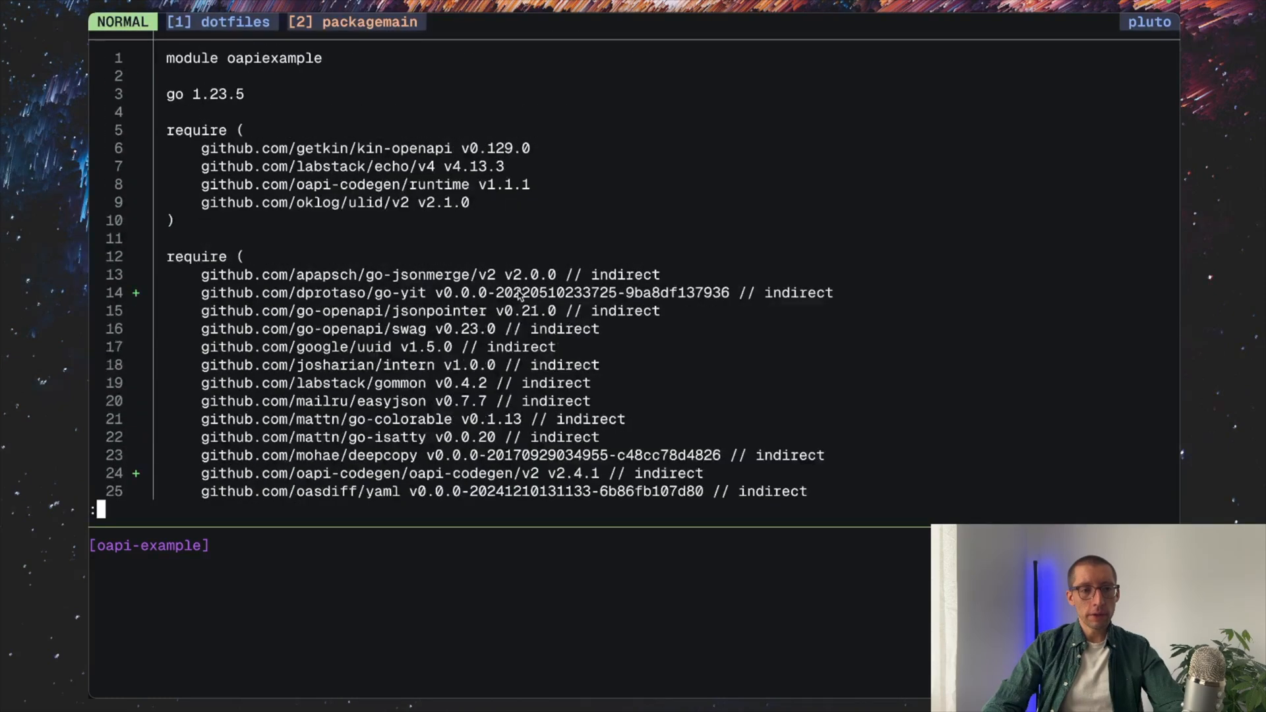
pyautogui.scroll(-3)
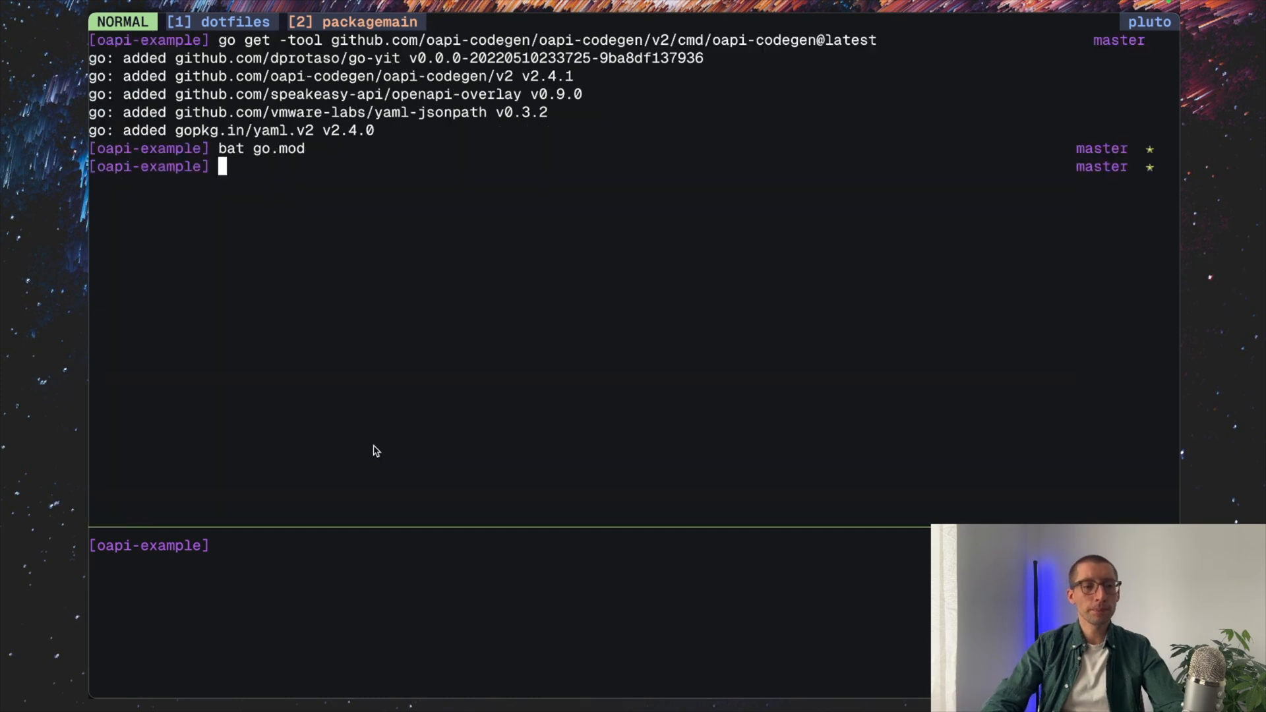
pyautogui.moveTo(564, 454)
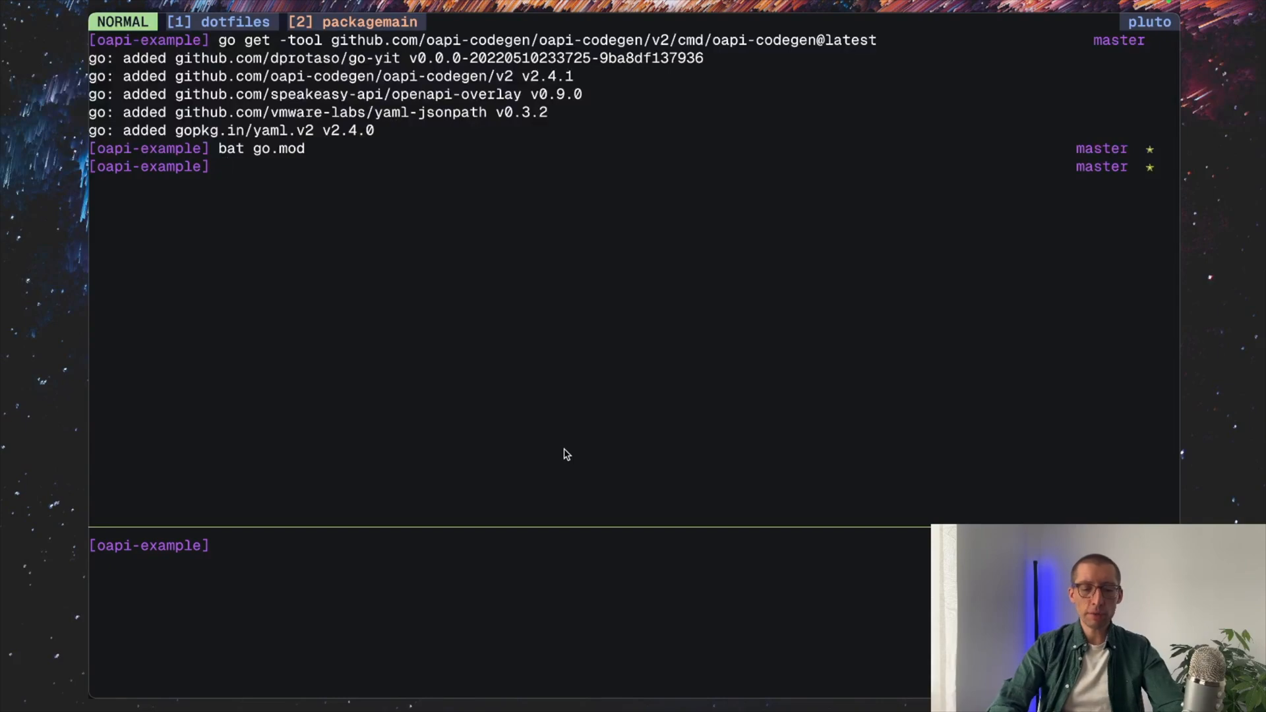
# Run go tool and spot oapi-codegen listed after the built-in tools.
pyautogui.write('go tool')
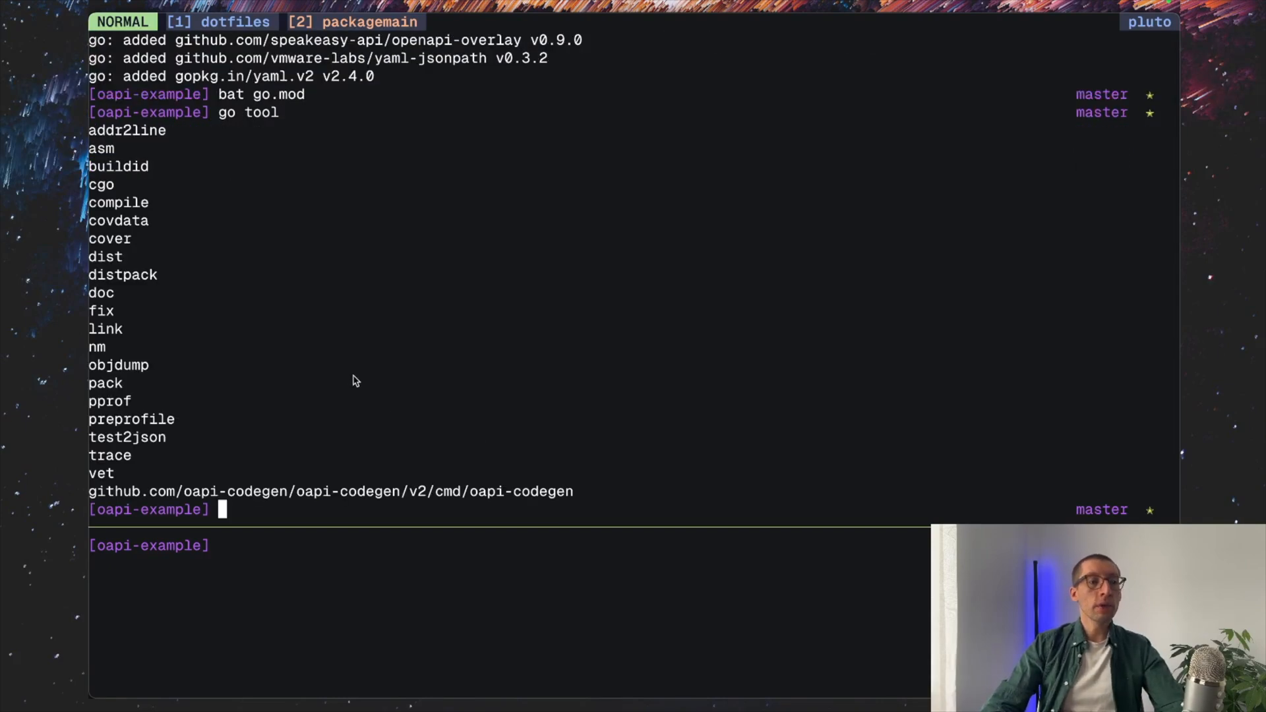
pyautogui.moveTo(91, 192)
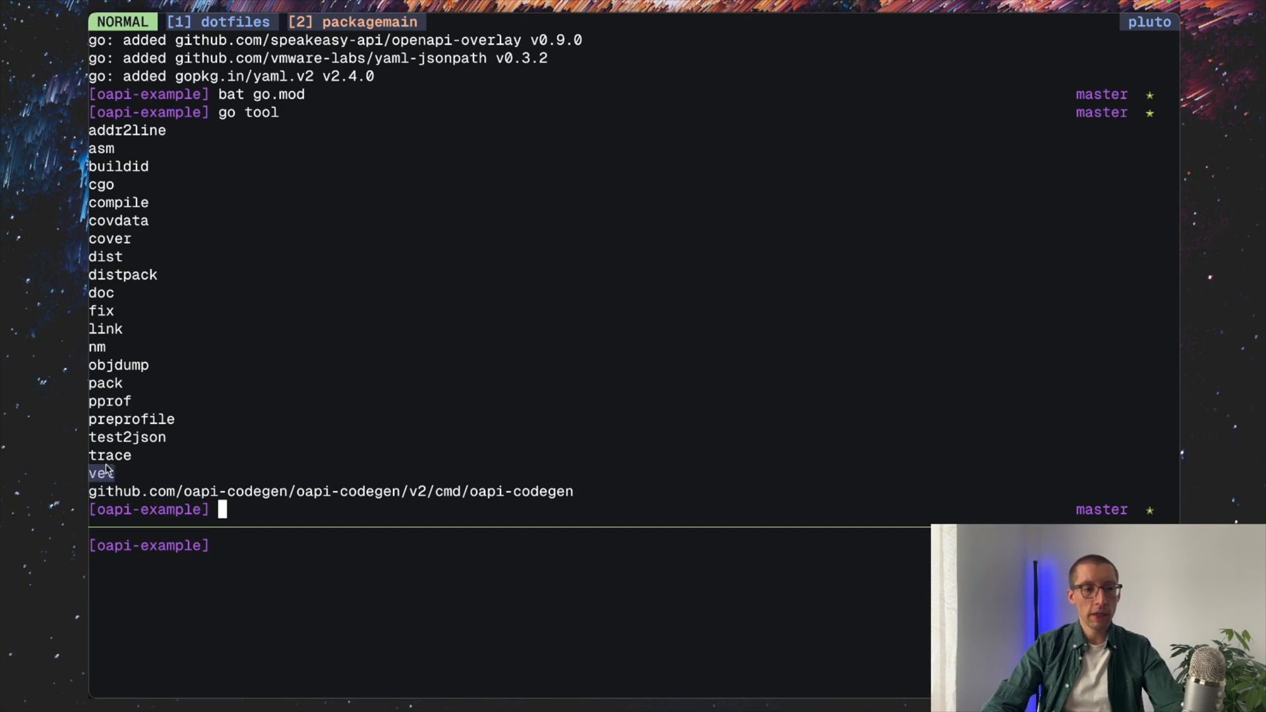
pyautogui.moveTo(135, 323)
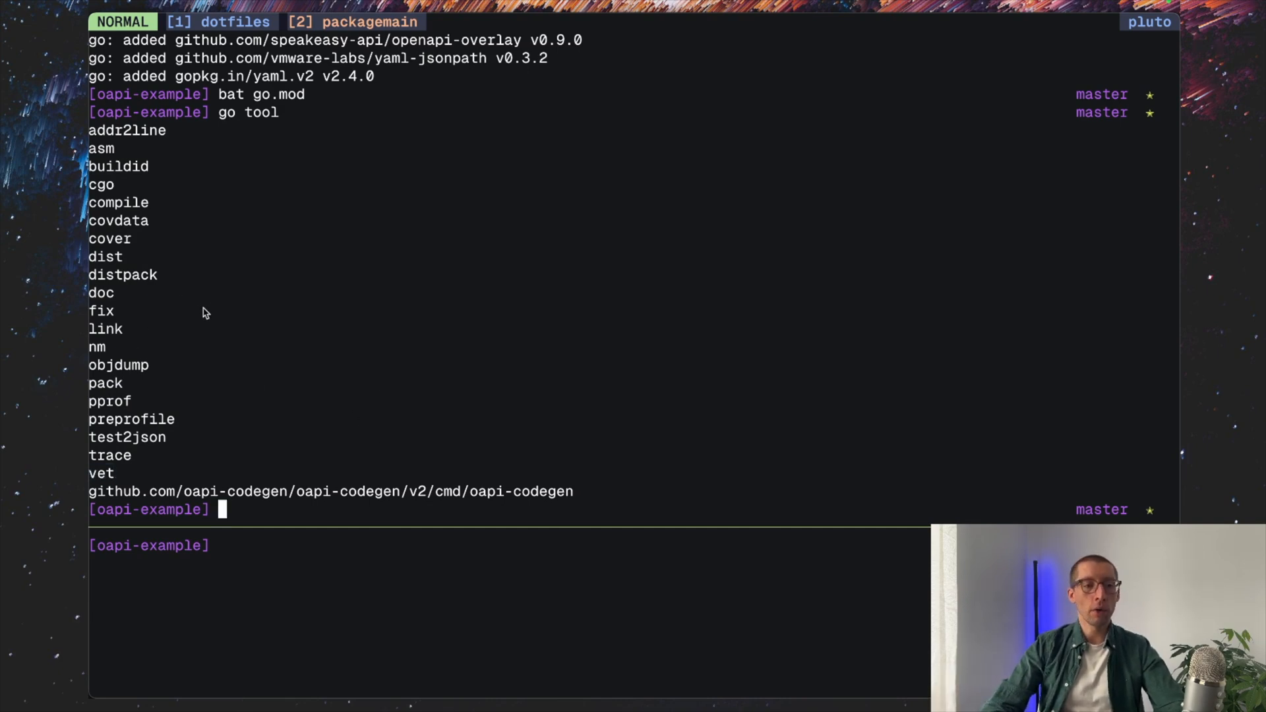
pyautogui.doubleClick(521, 491)
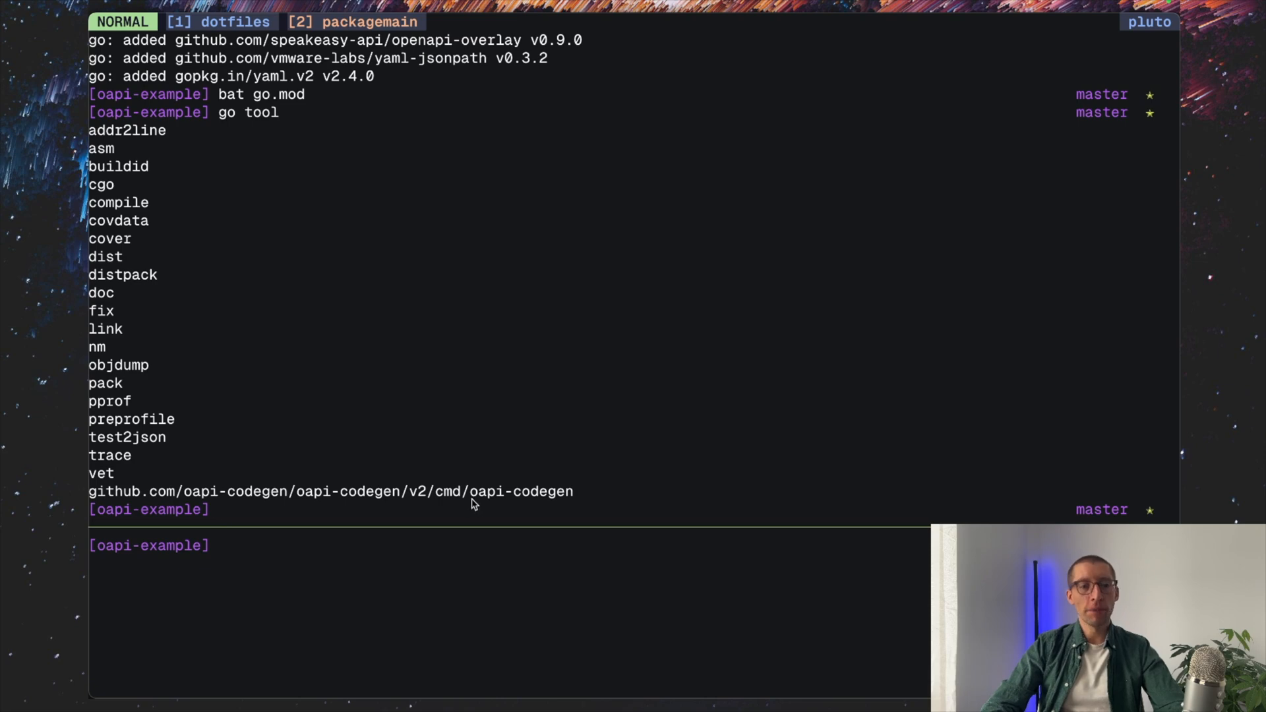
pyautogui.doubleClick(521, 491)
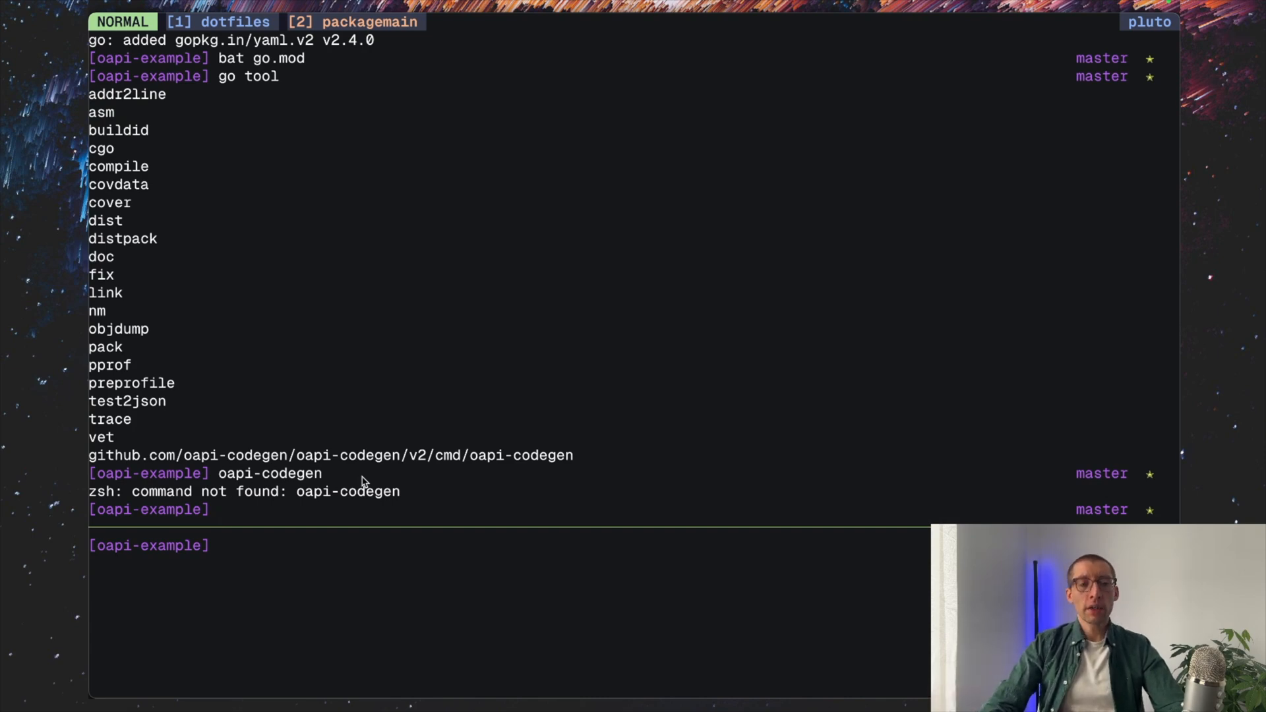
# Run go tool oapi-codegen --version to confirm v2.4.1.
pyautogui.write('go tool oapi-codegen')
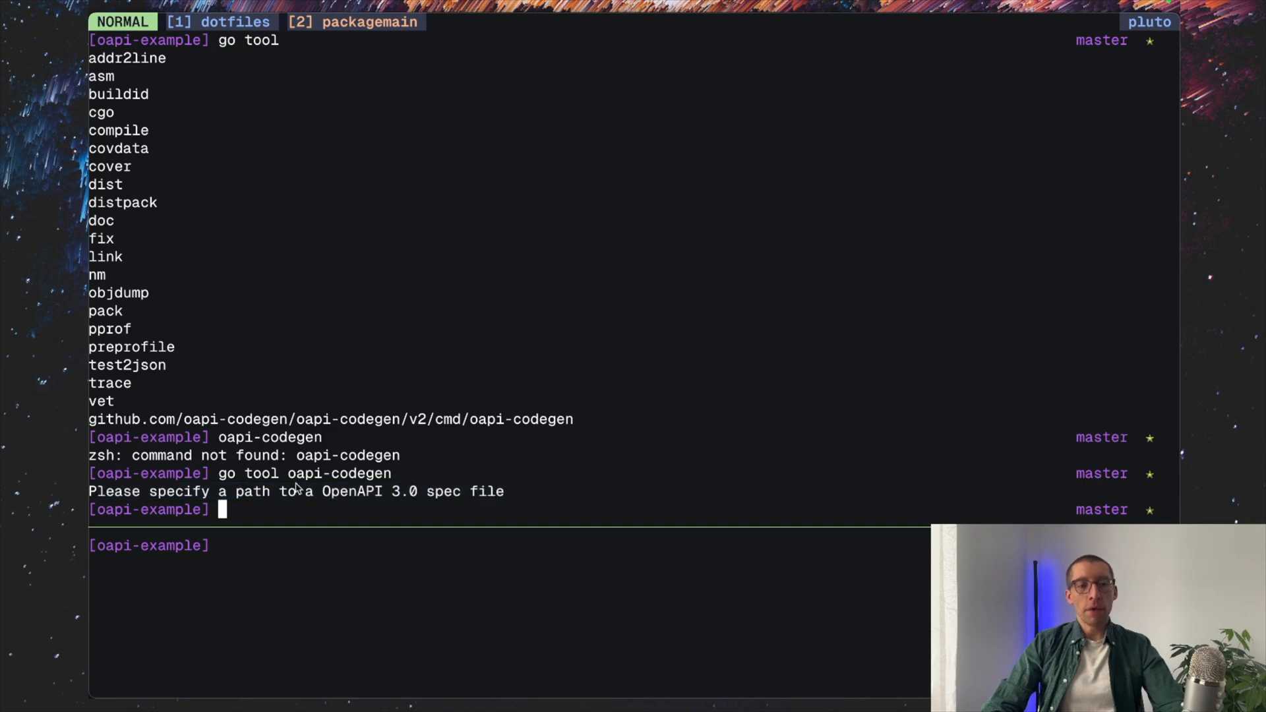
pyautogui.doubleClick(487, 490)
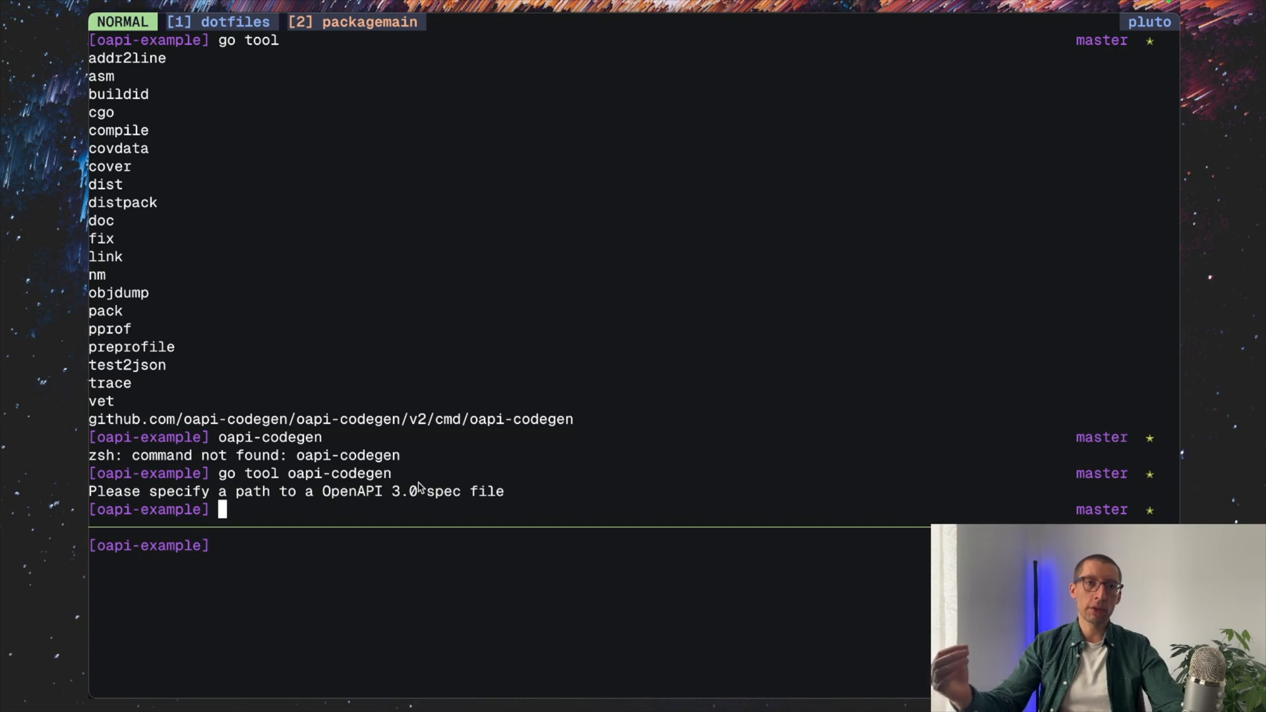
pyautogui.moveTo(335, 476)
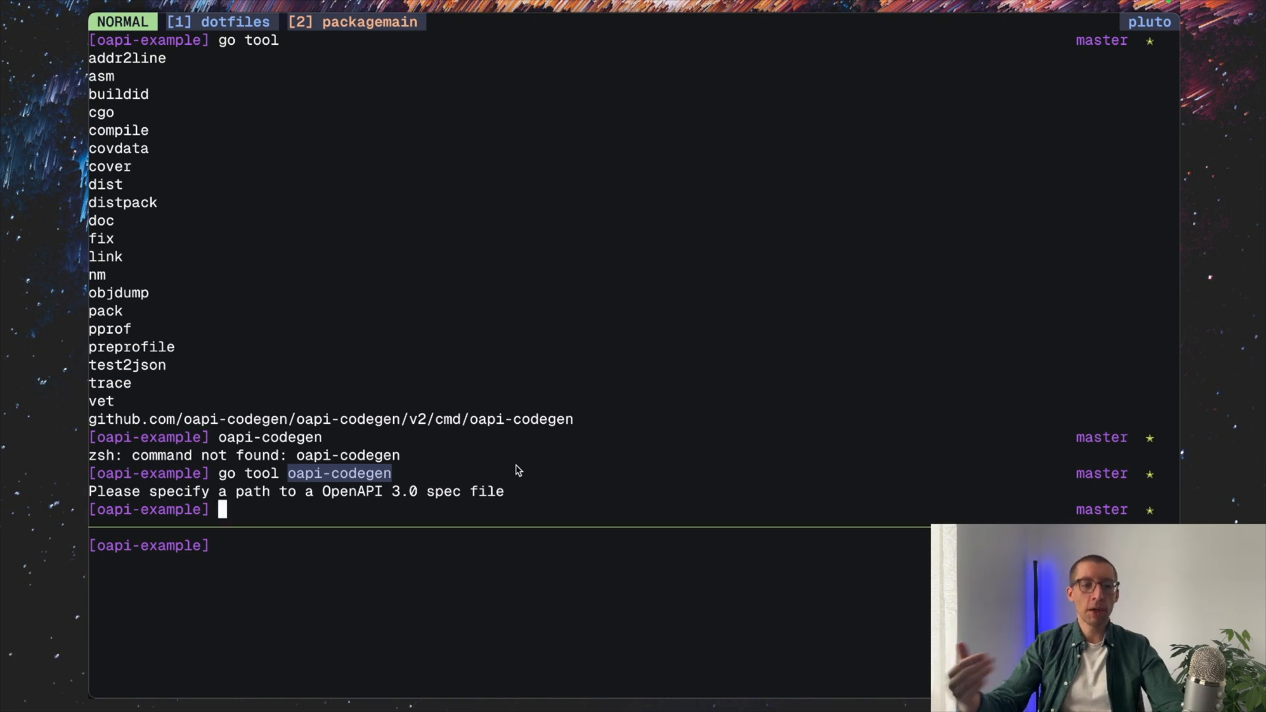
pyautogui.write('go tool oapi-codegen version')
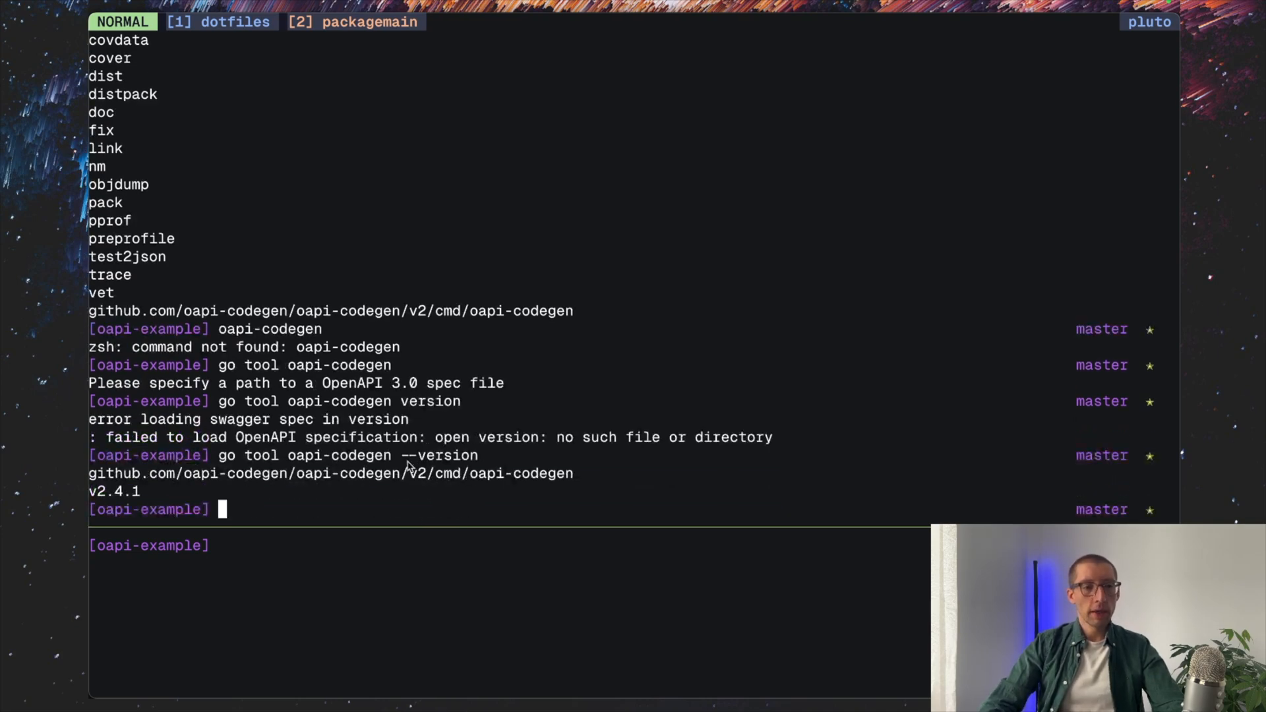
pyautogui.moveTo(176, 485)
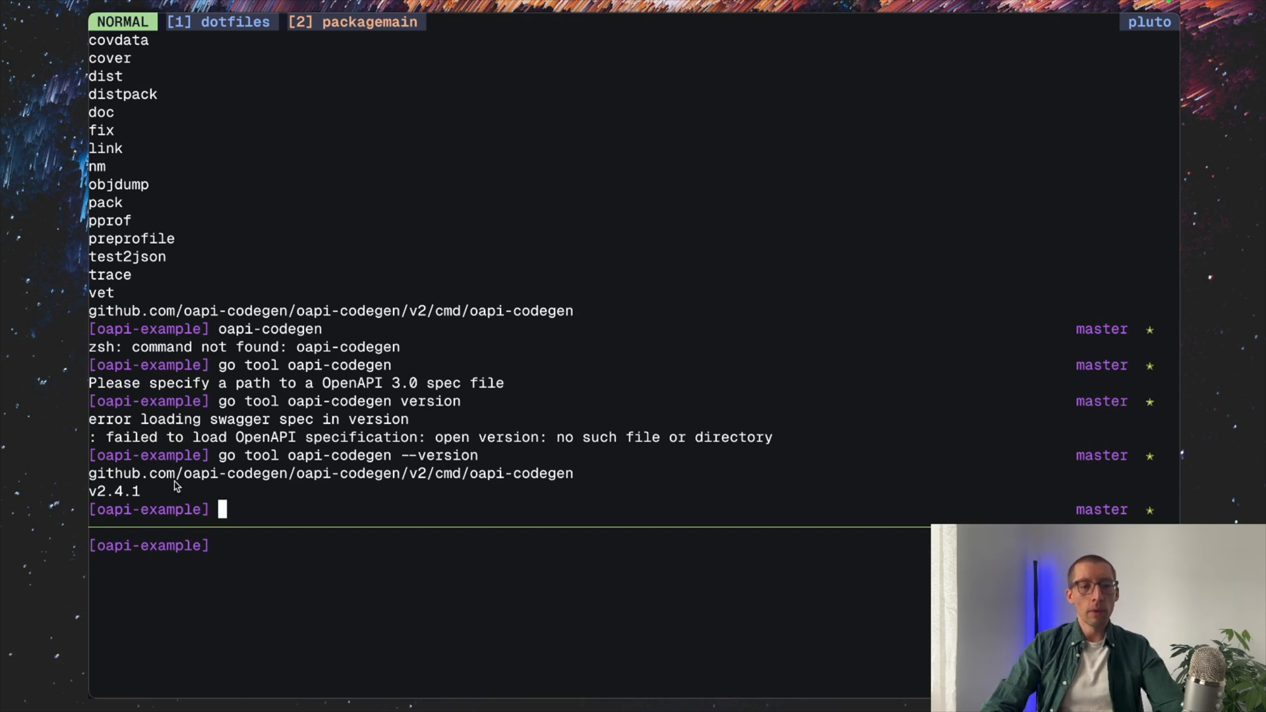
pyautogui.moveTo(191, 498)
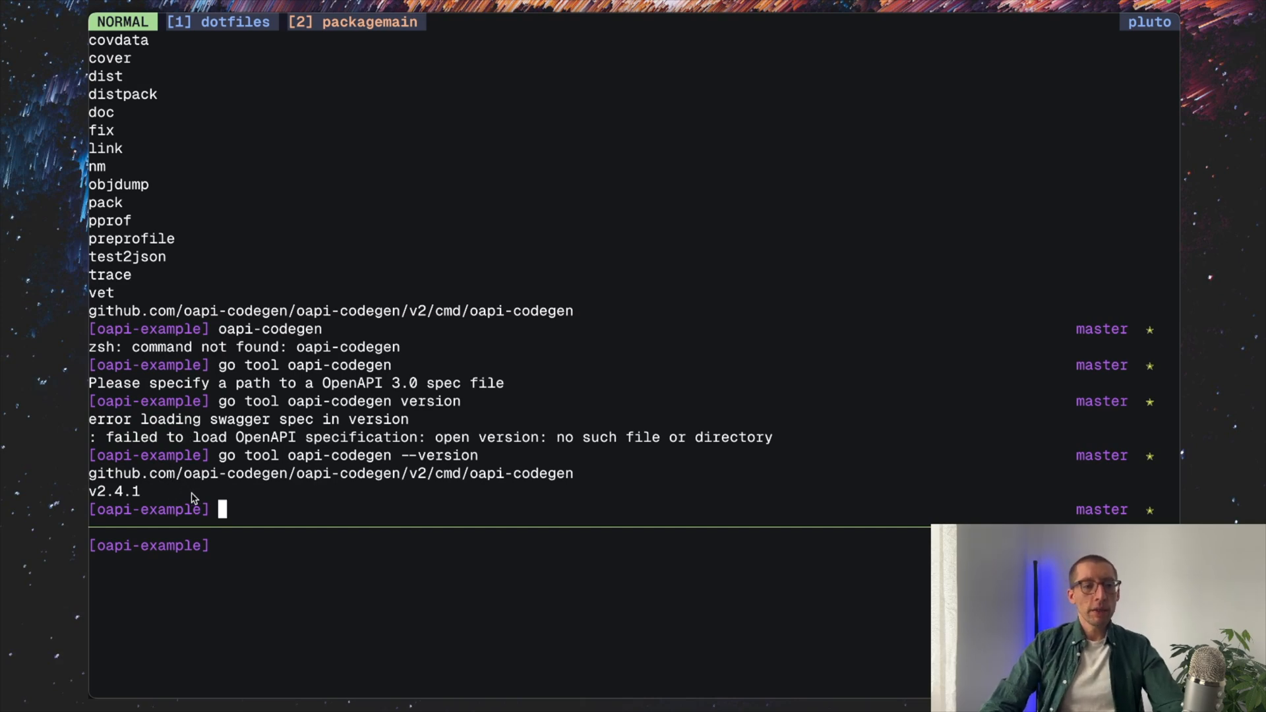
pyautogui.moveTo(388, 475)
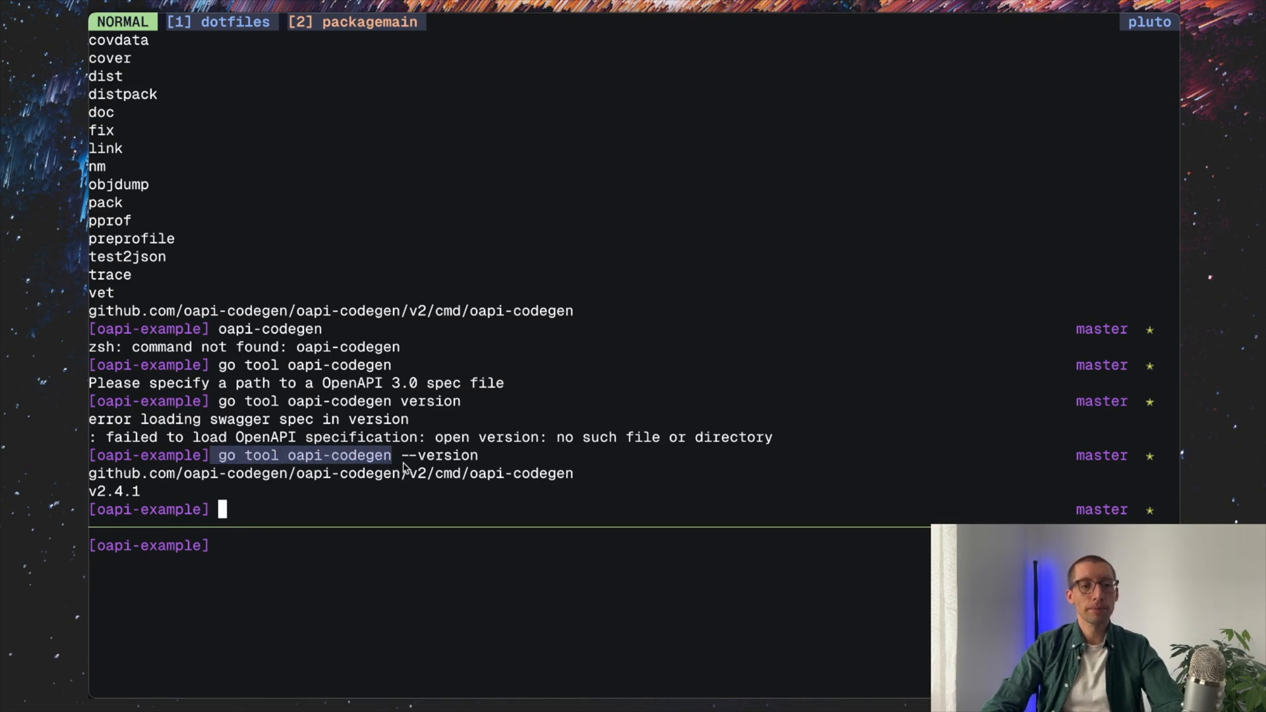
pyautogui.write('gi get')
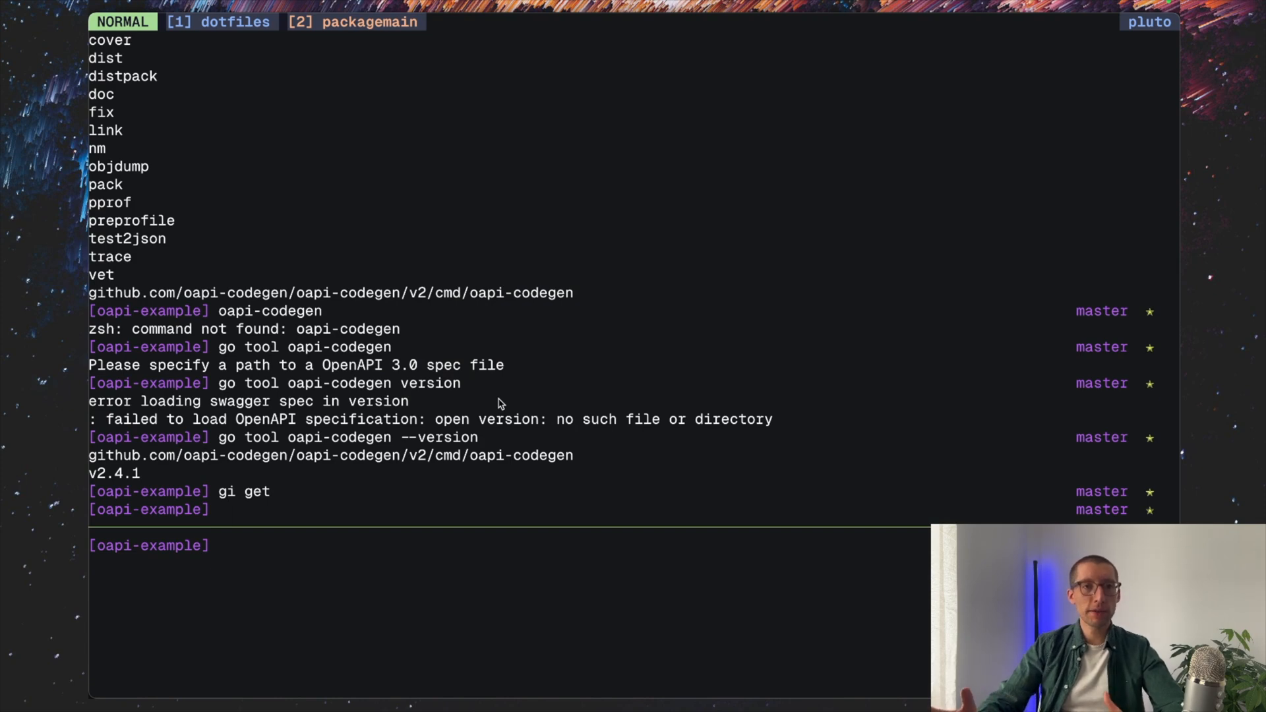
pyautogui.write('go tool oapi-codegen')
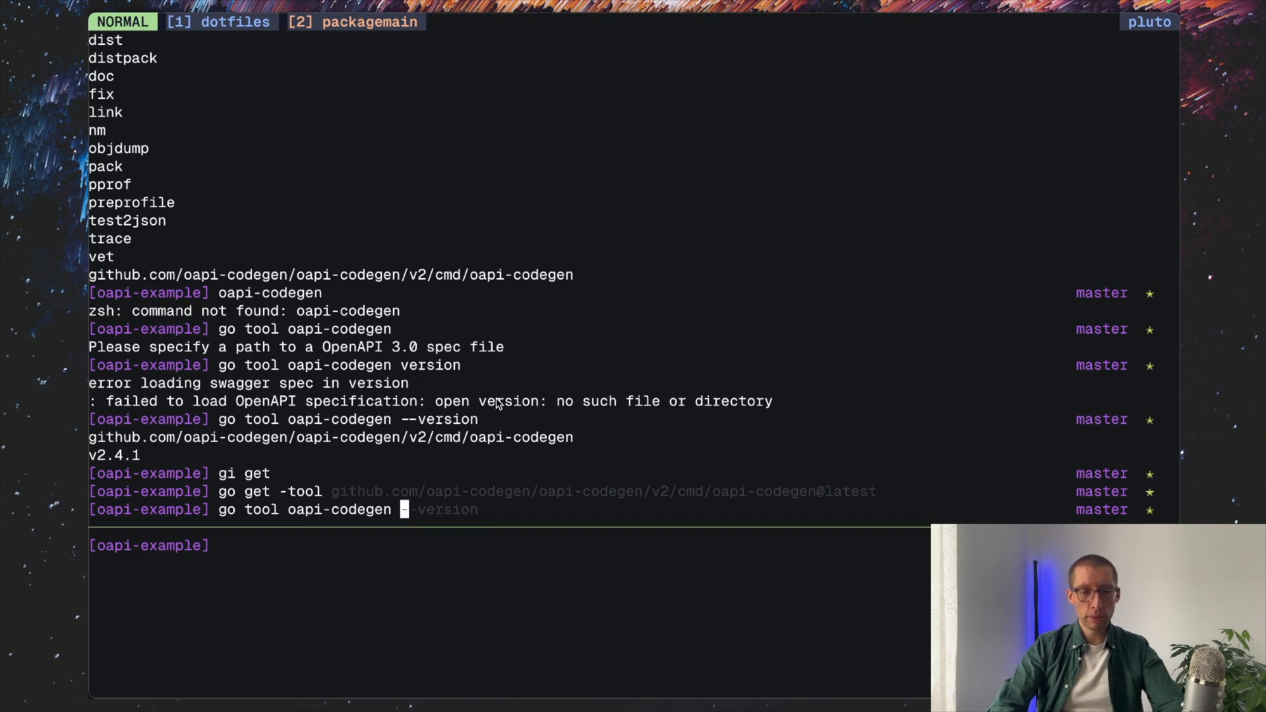
# Run go tool oapi-codegen --config=oapi-codegen.yaml openapi.yaml to generate the API code.
pyautogui.write('openapi.yaml')
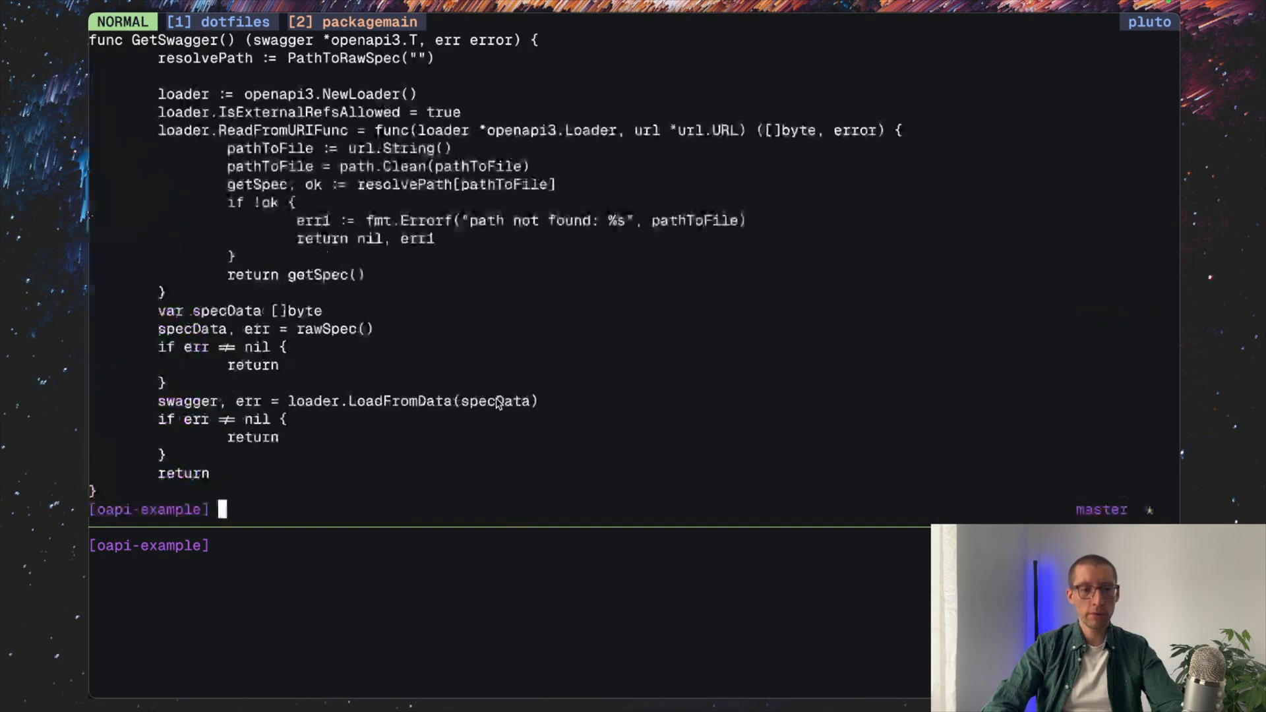
pyautogui.write('go tool oapi-codegen --config=oapi-codegen.yaml')
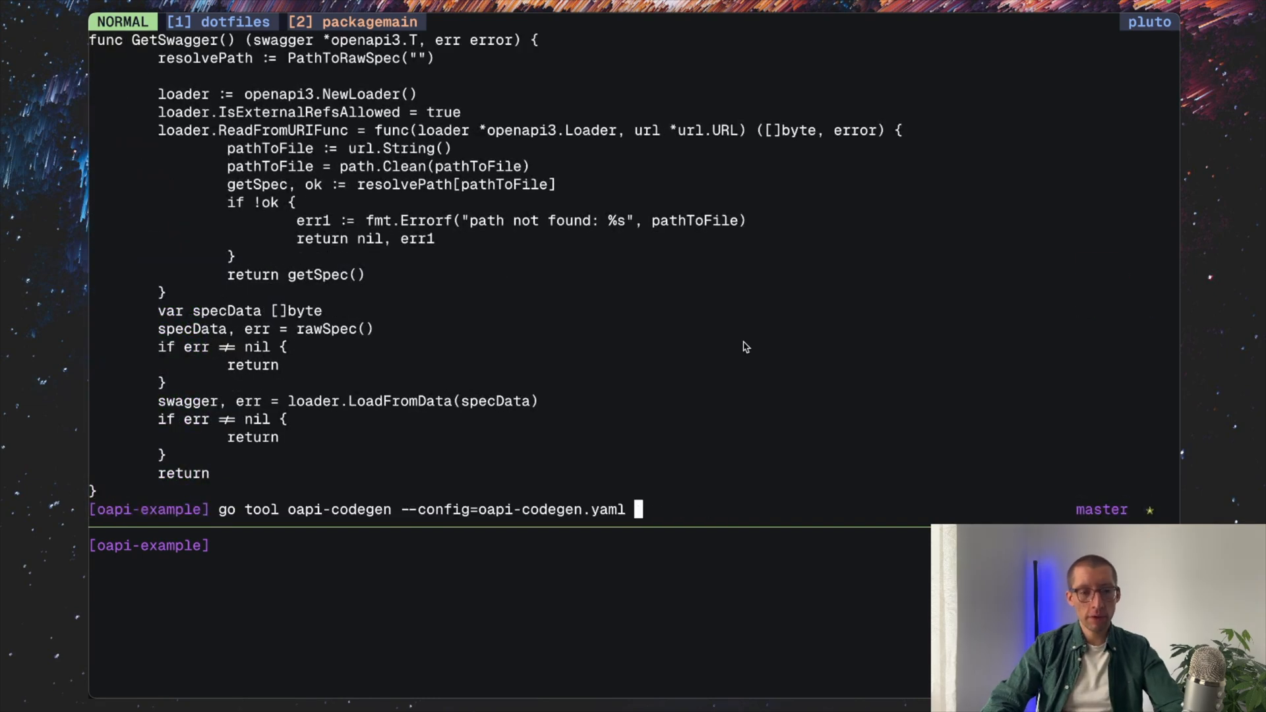
pyautogui.write('openapi.yaml')
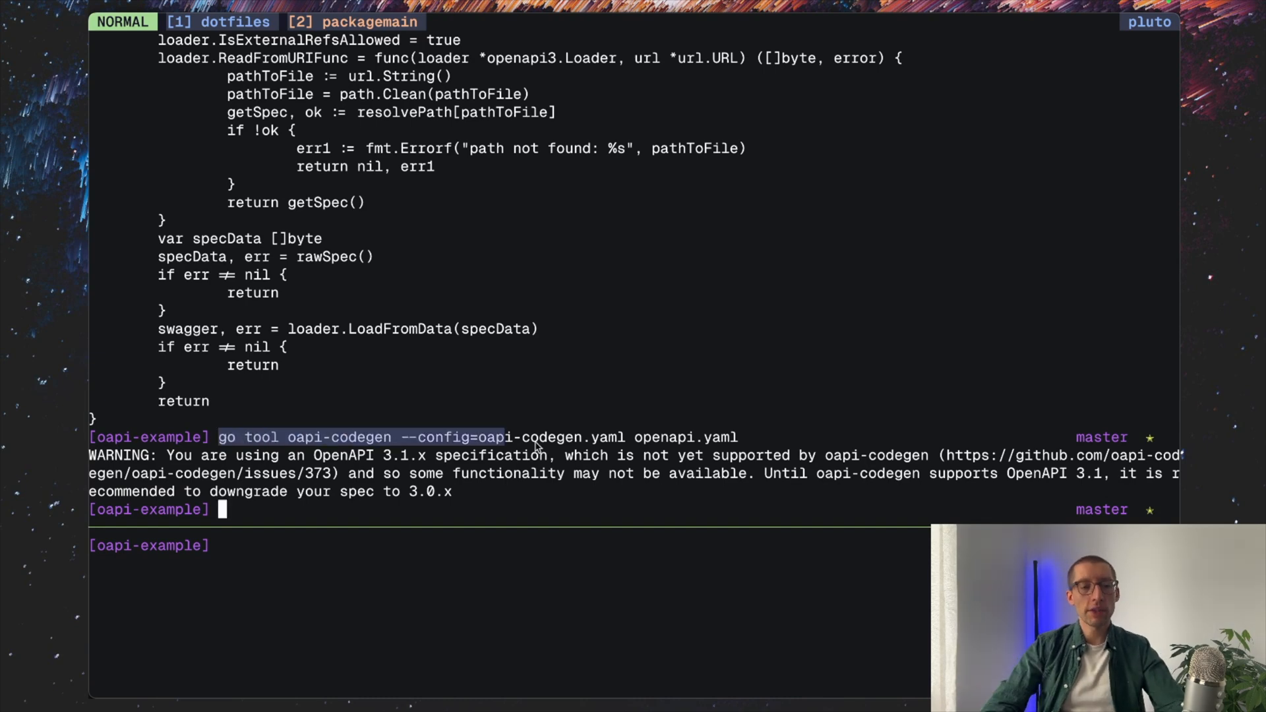
# Add '// go:generate go tool oapi-codegen --config=oapi-codegen.yaml openapi.yaml' atop main.go and save.
pyautogui.write('vim')
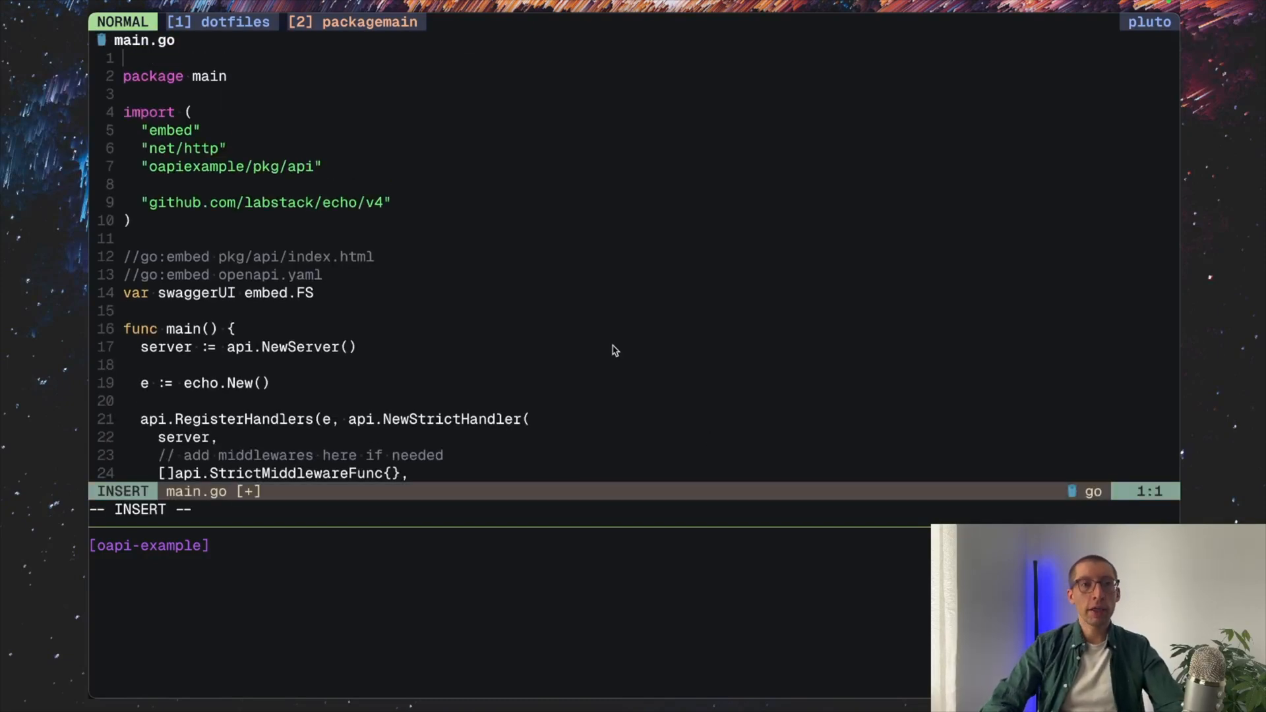
pyautogui.write('// go')
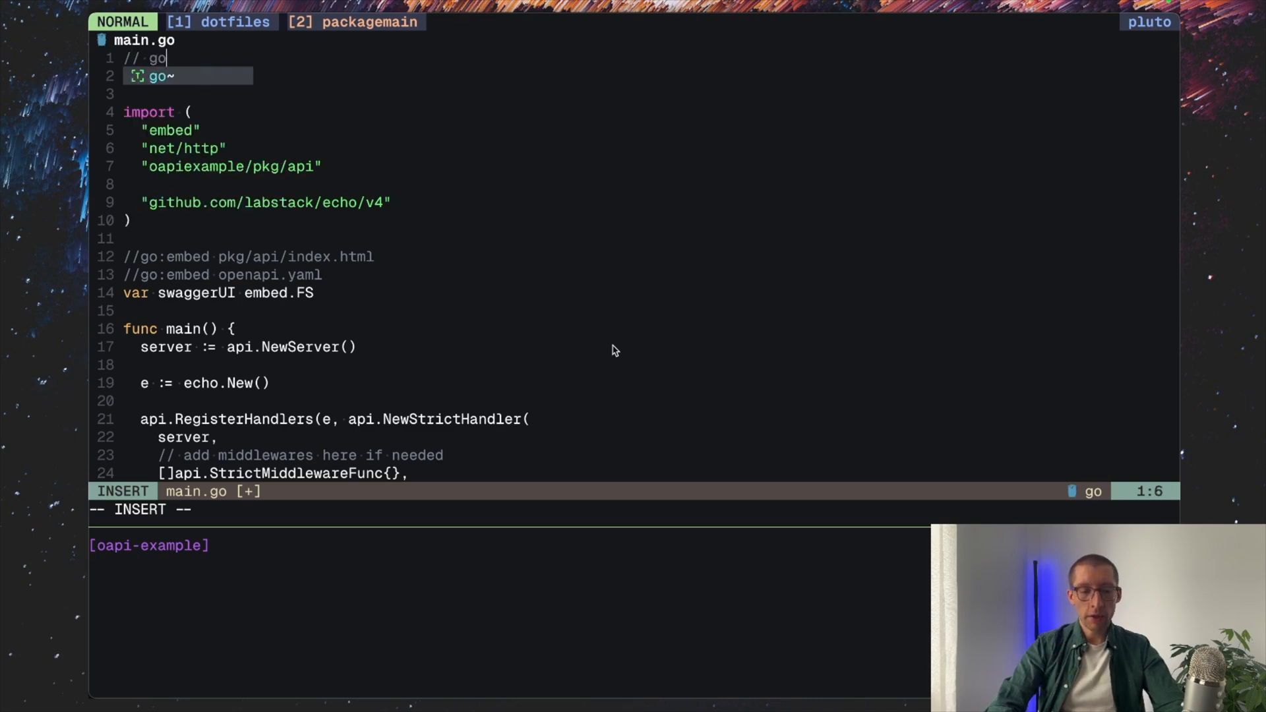
pyautogui.write(':')
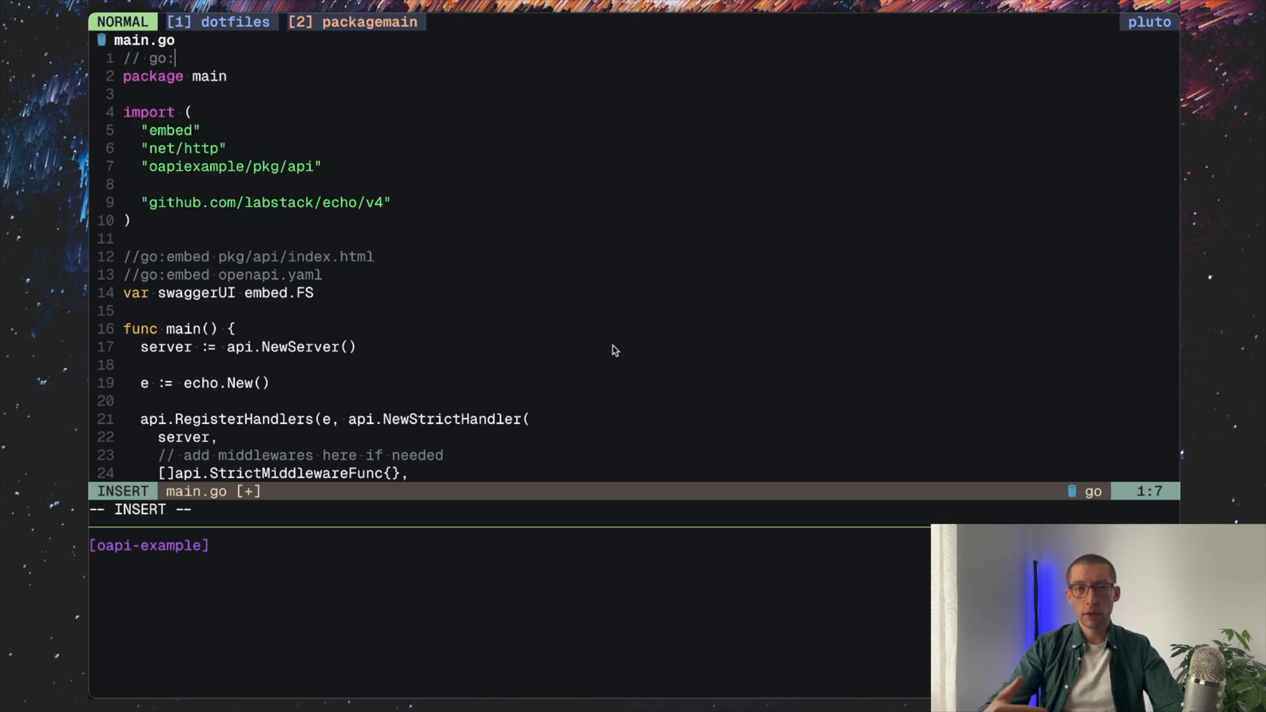
pyautogui.write('g')
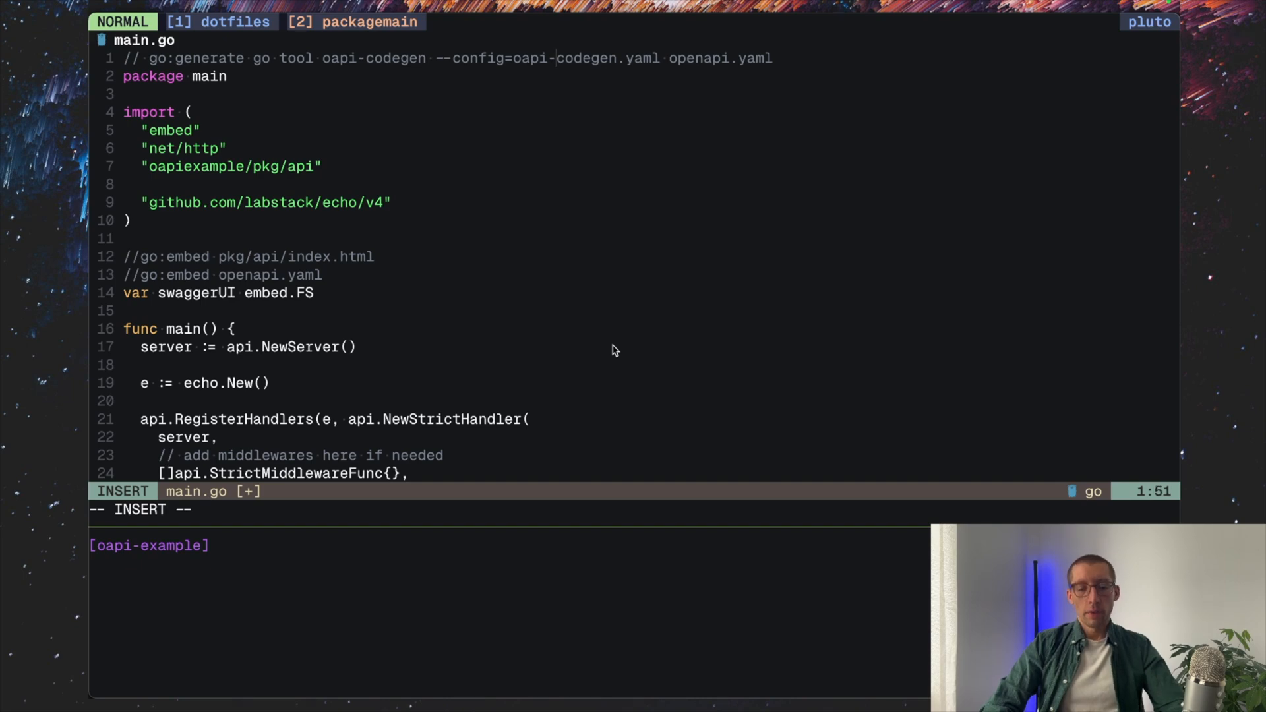
pyautogui.press('Escape')
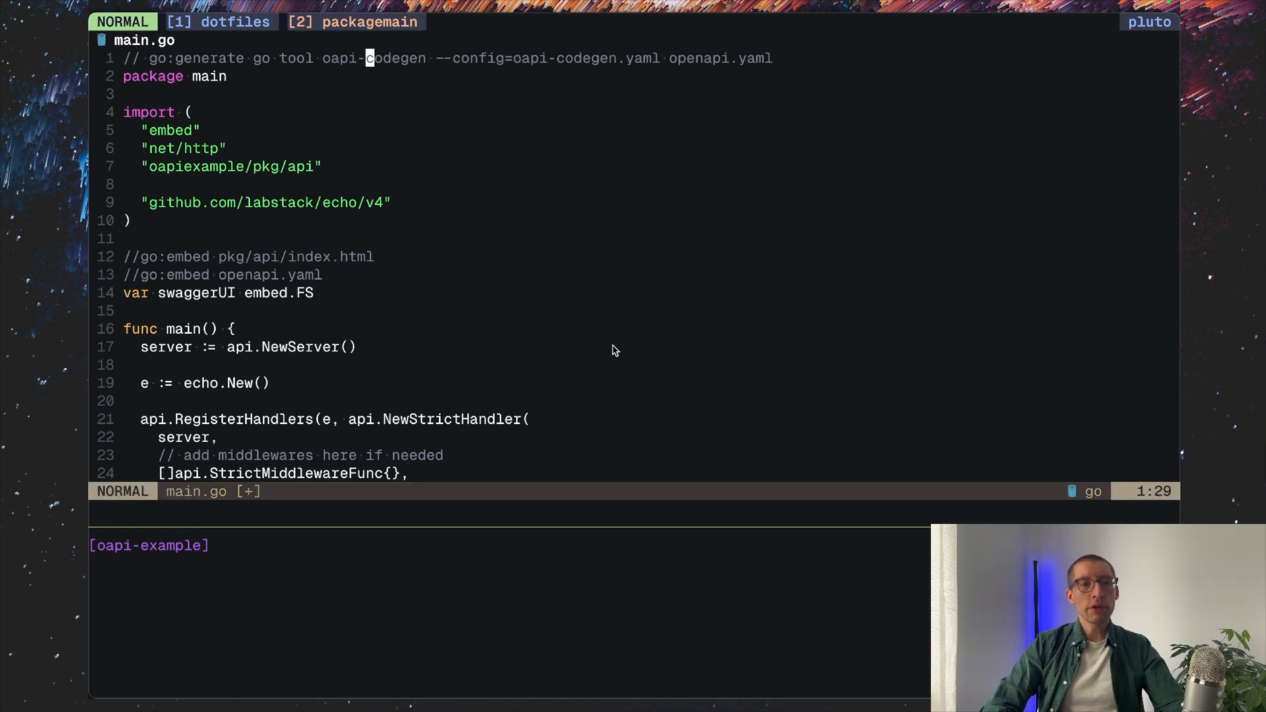
pyautogui.press('i')
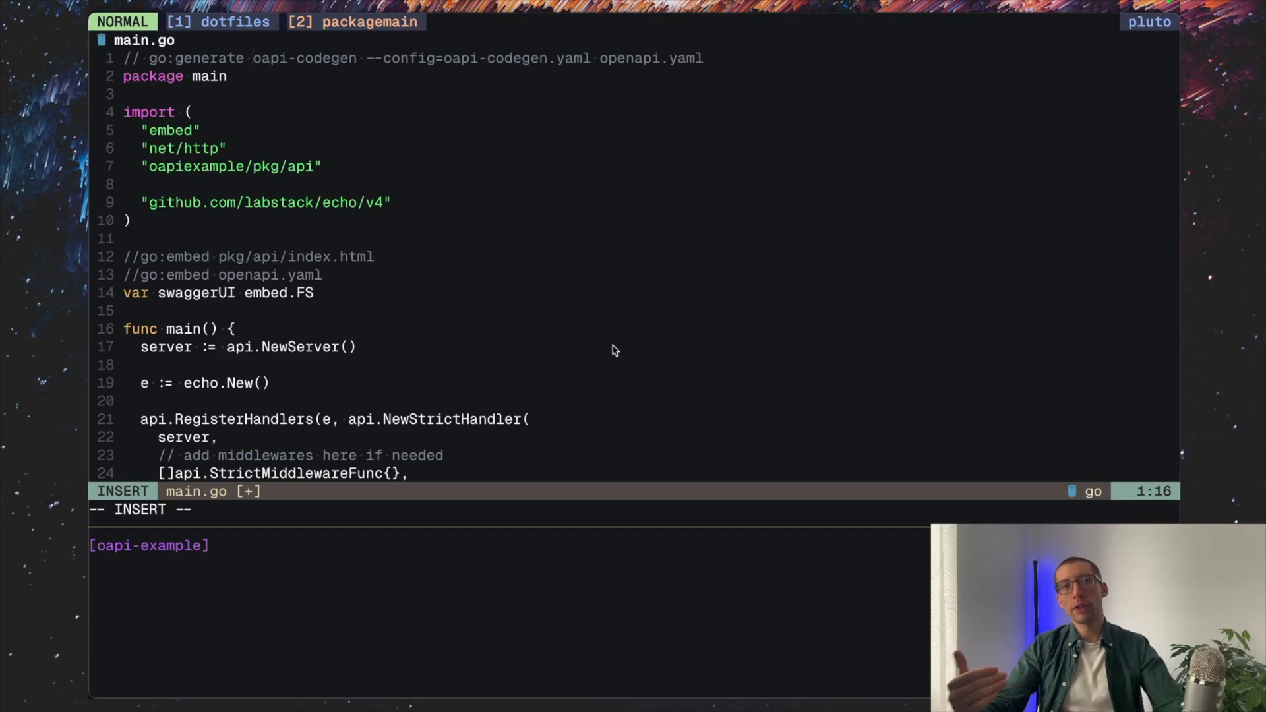
pyautogui.write('go tool')
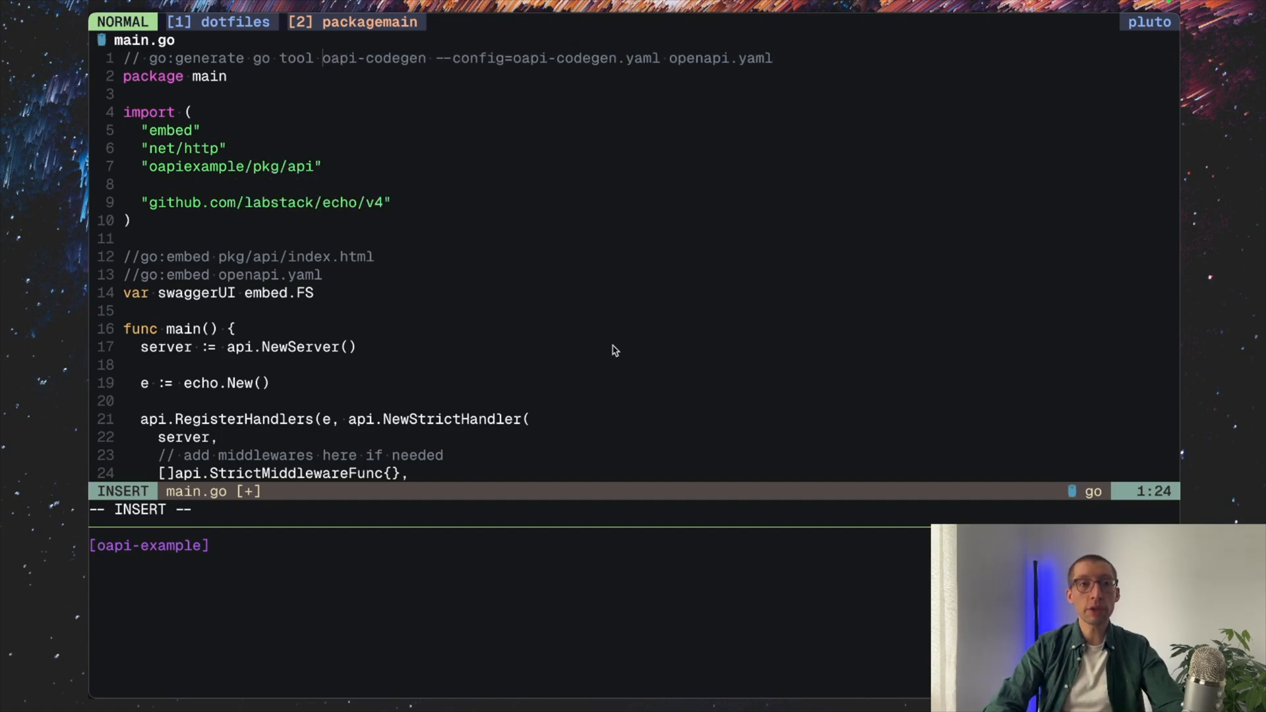
pyautogui.press('Escape')
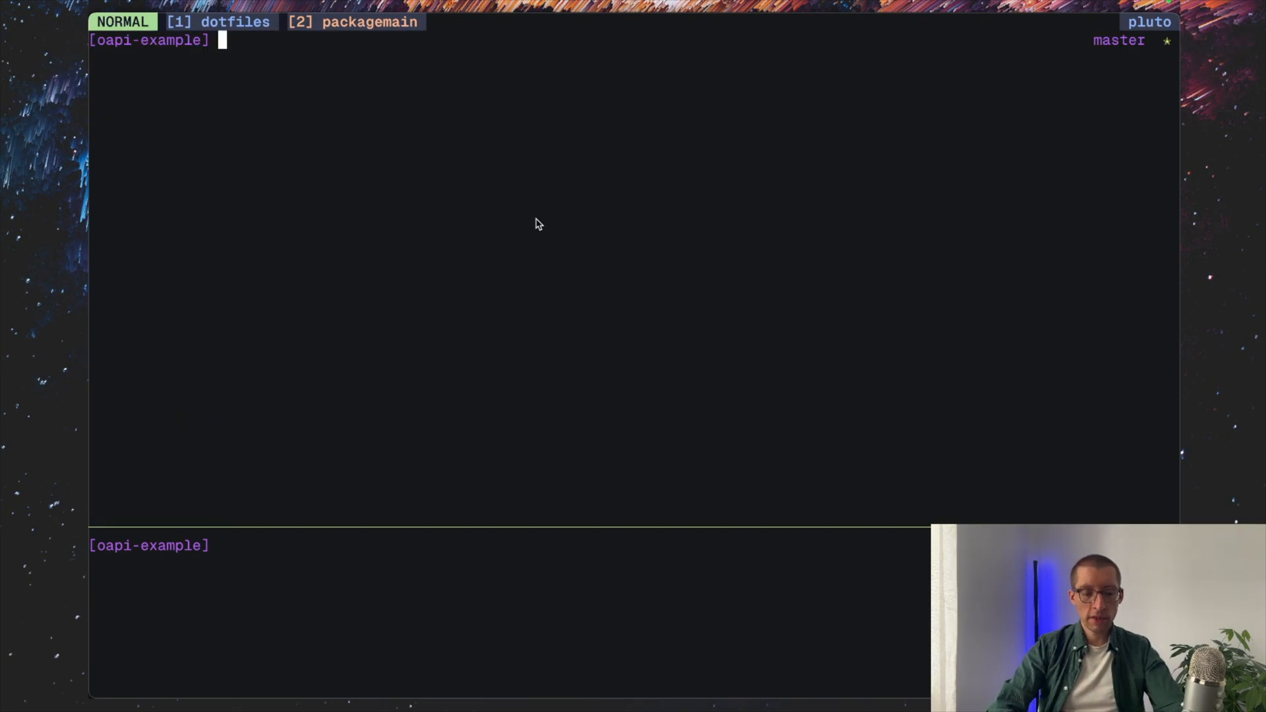
# Delete pkg/api/api.gen.go, run go generate, and list pkg/api to see the 7.0K file.
pyautogui.write('rm -rf pkg/api/api.gen.go')
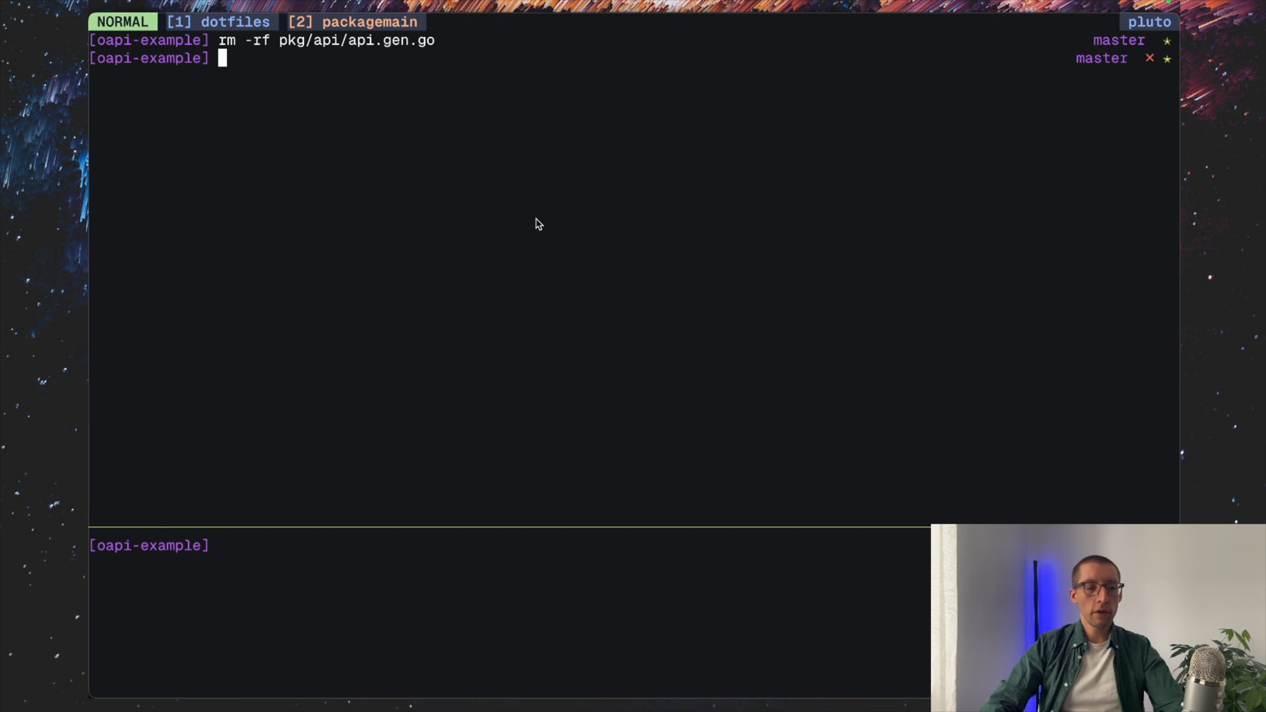
pyautogui.write('go generate')
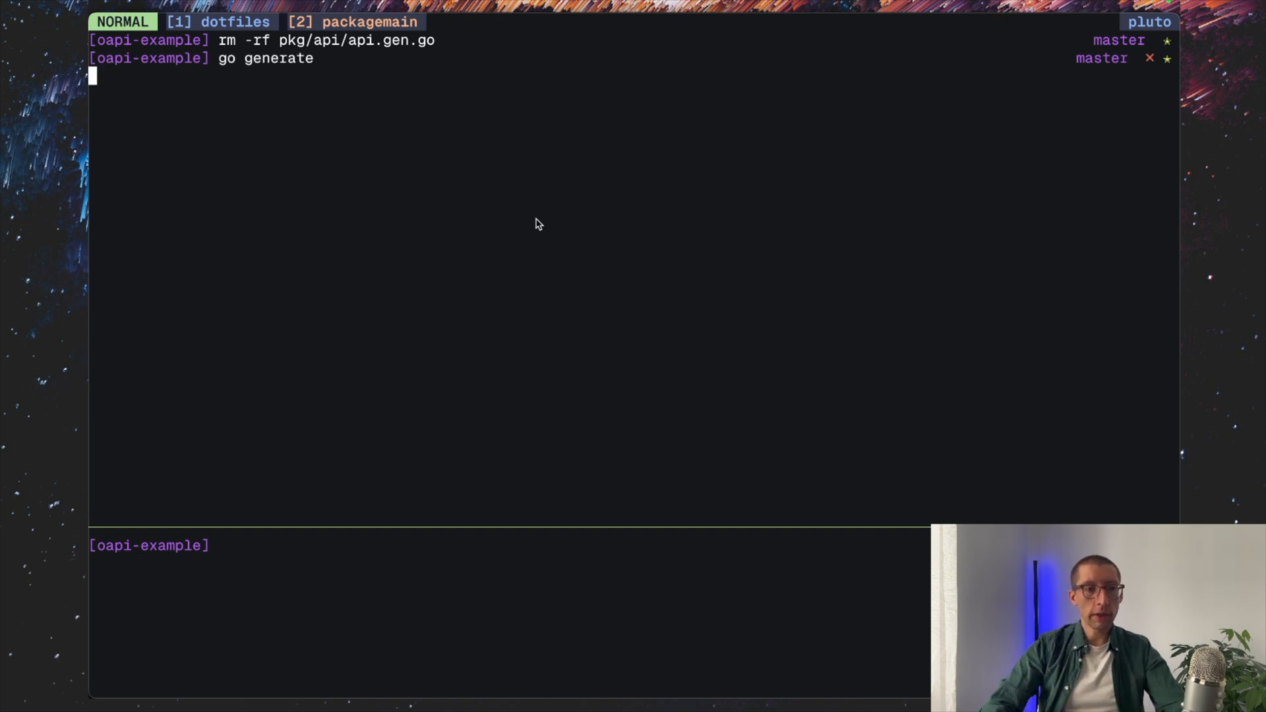
pyautogui.write('ll pkg/api')
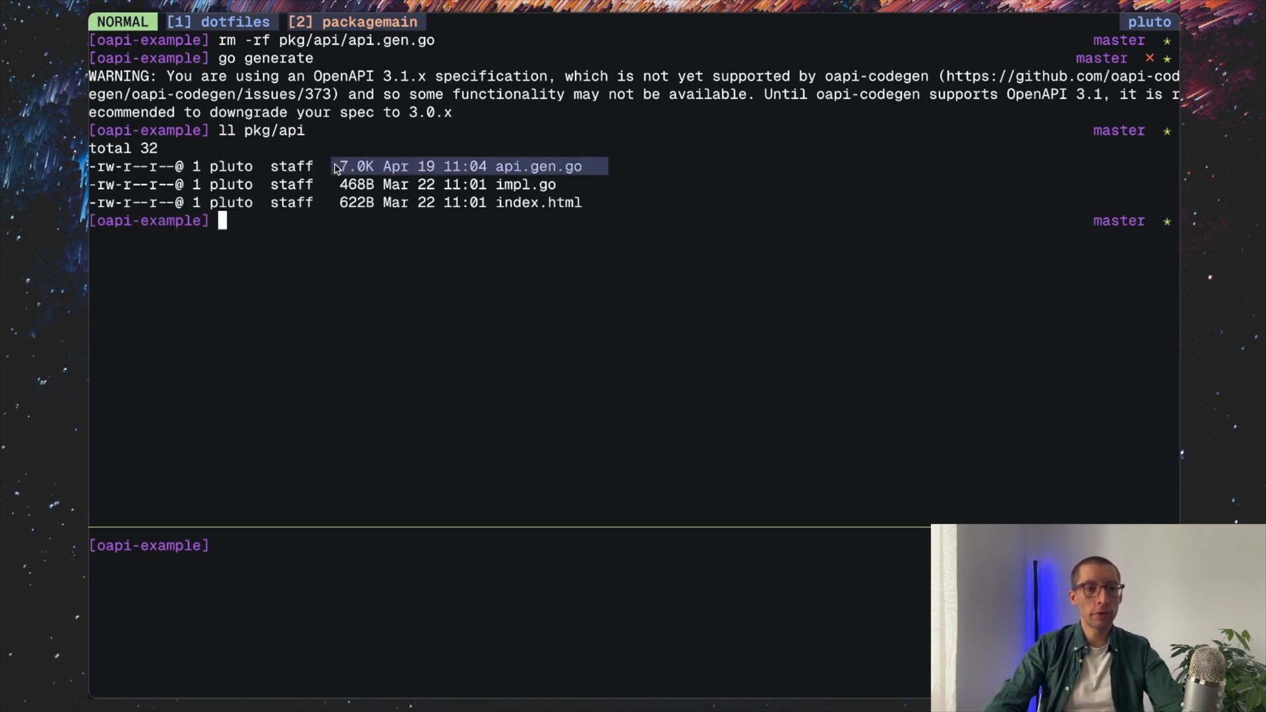
pyautogui.moveTo(651, 370)
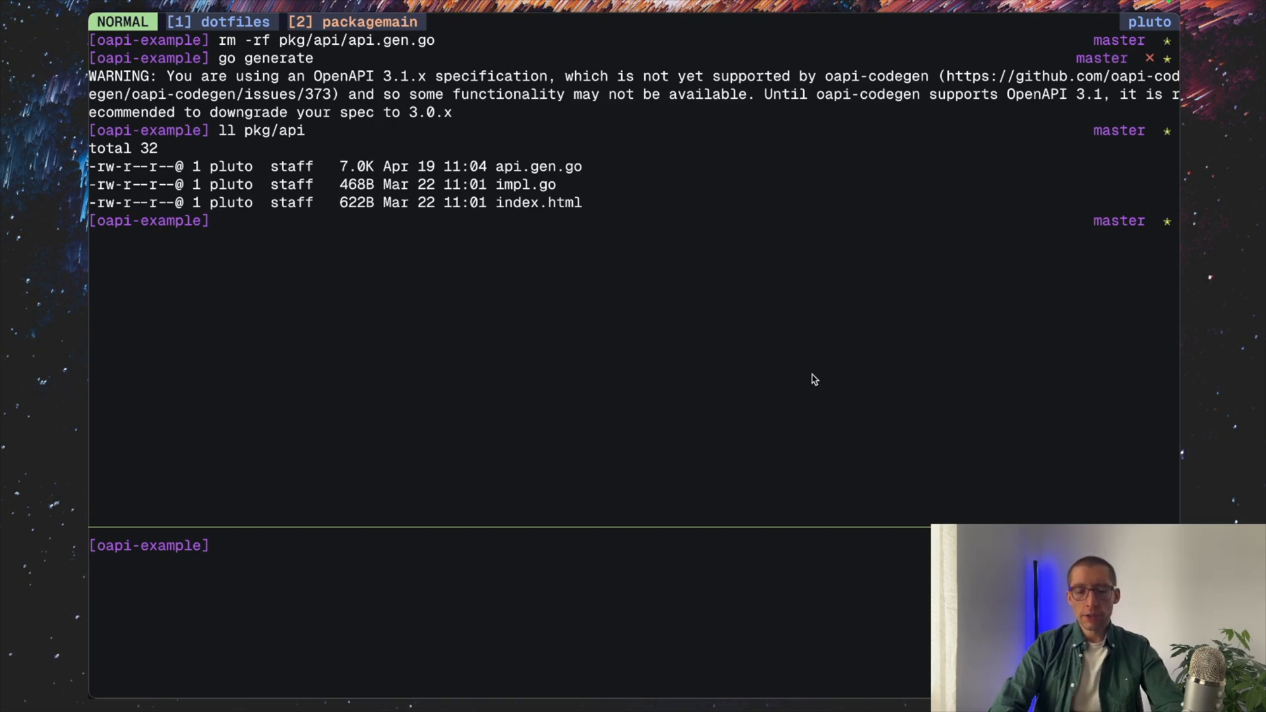
# Run go tool -modfile=tools.mod oapi-codegen and point out the missing tools.mod error.
pyautogui.write('go tool -')
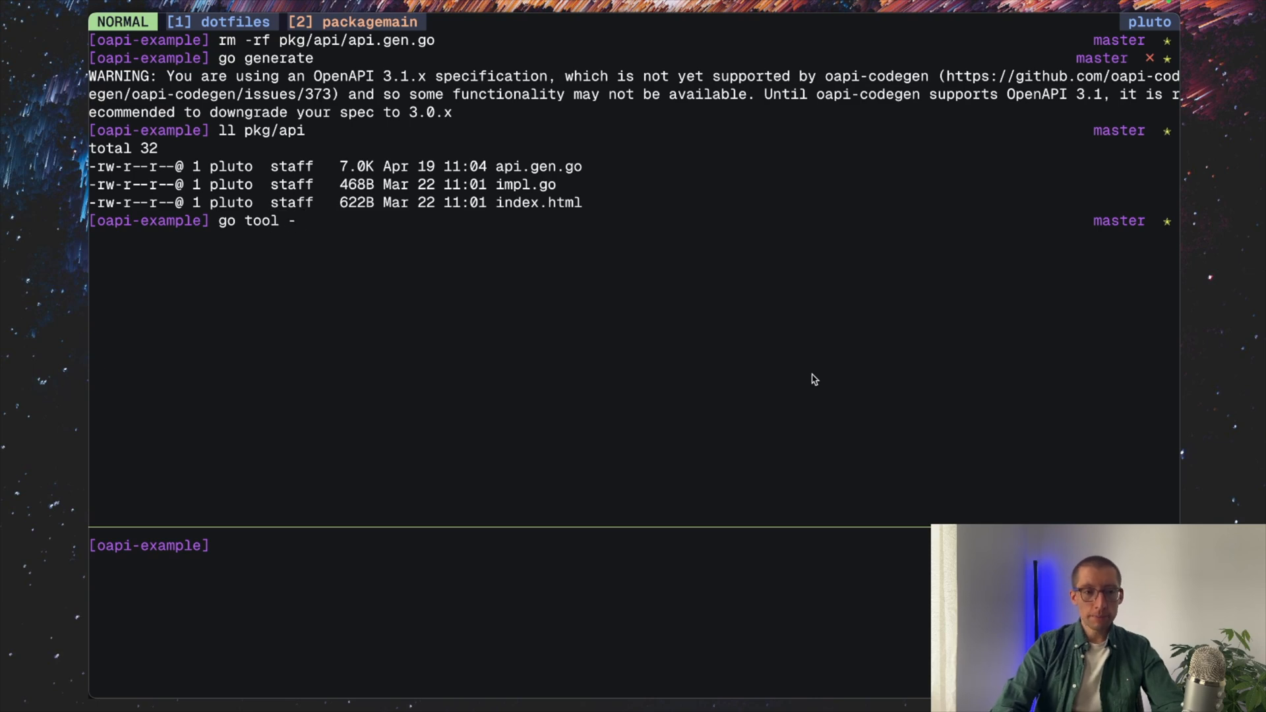
pyautogui.write('modilfe')
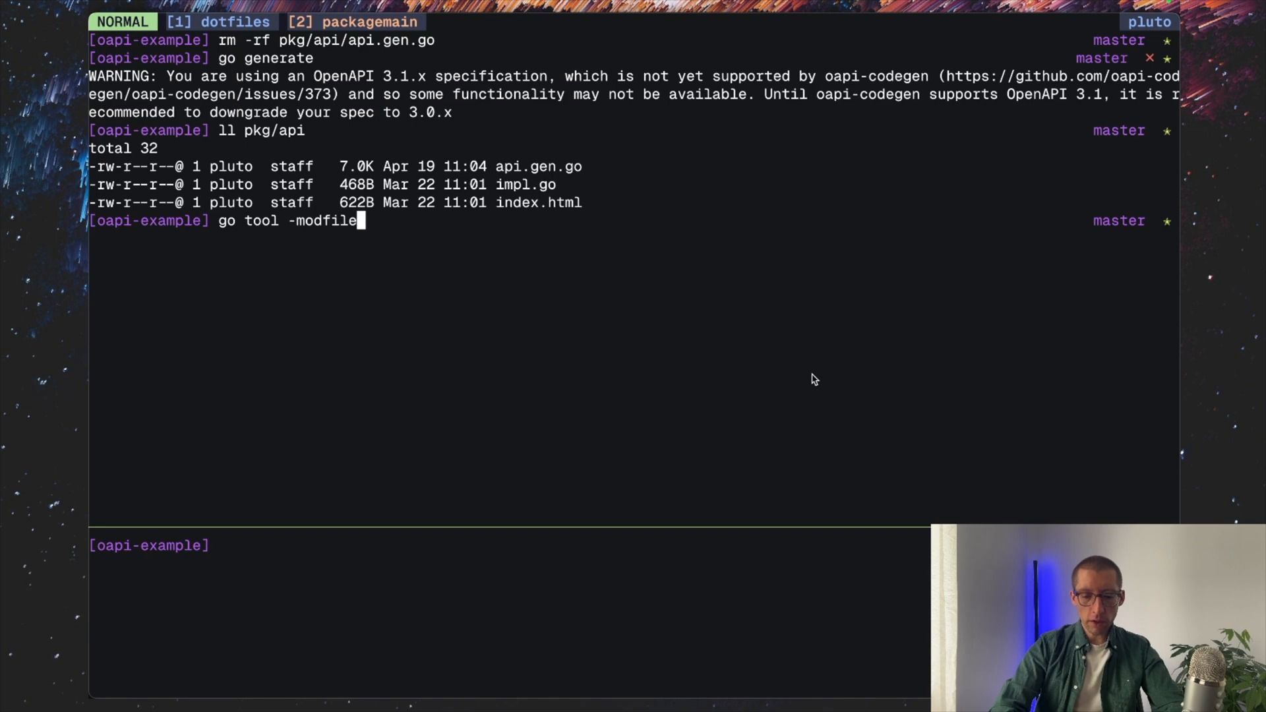
pyautogui.write('=tool')
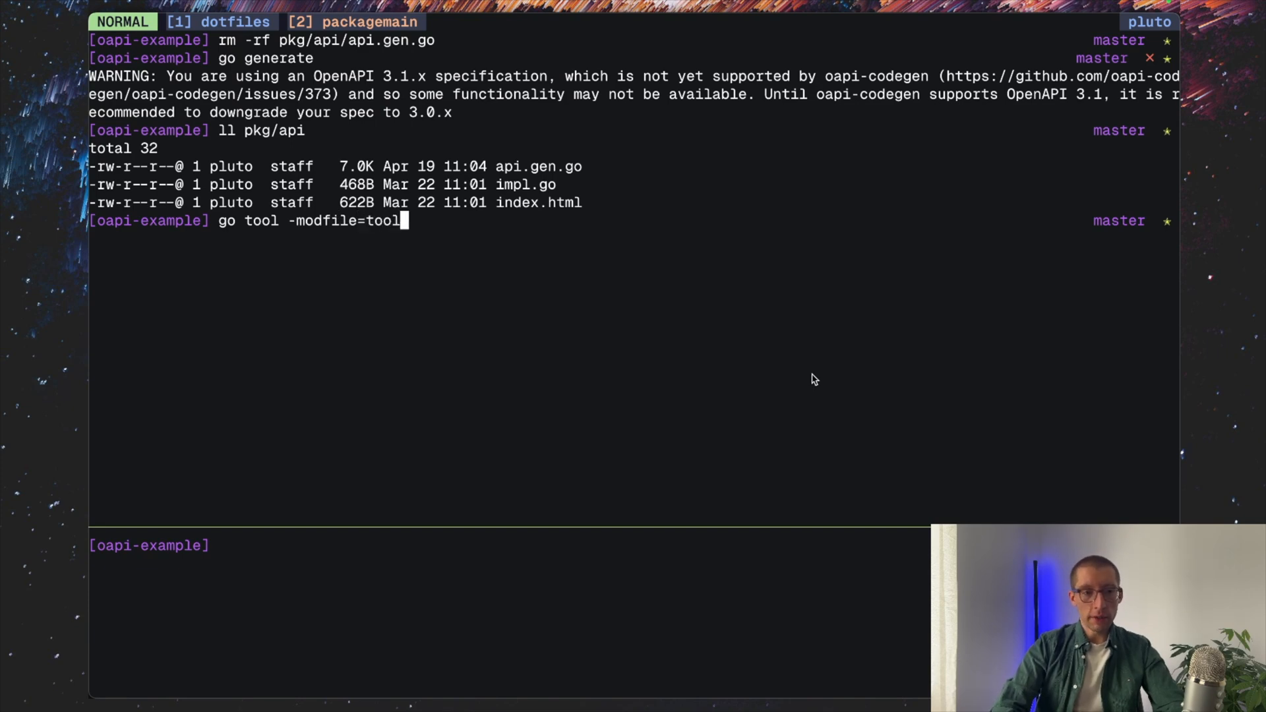
pyautogui.write('s.mod')
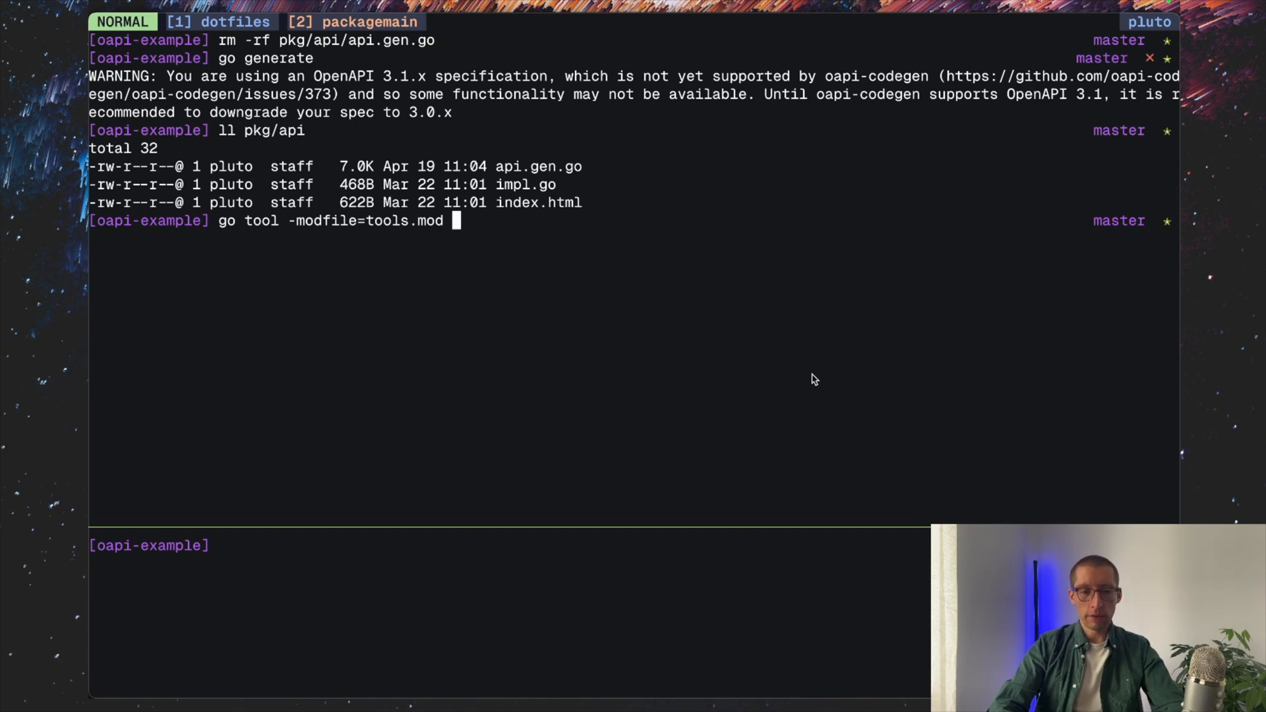
pyautogui.write('oapi-codegen')
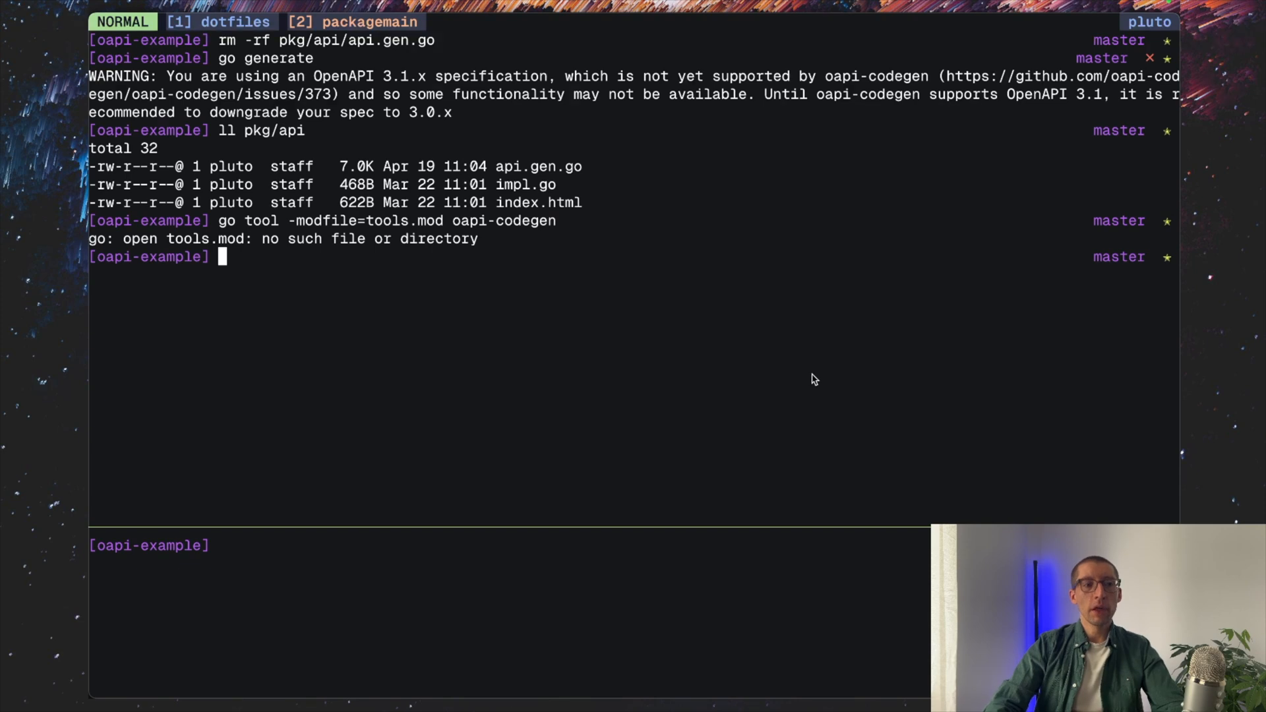
pyautogui.doubleClick(205, 238)
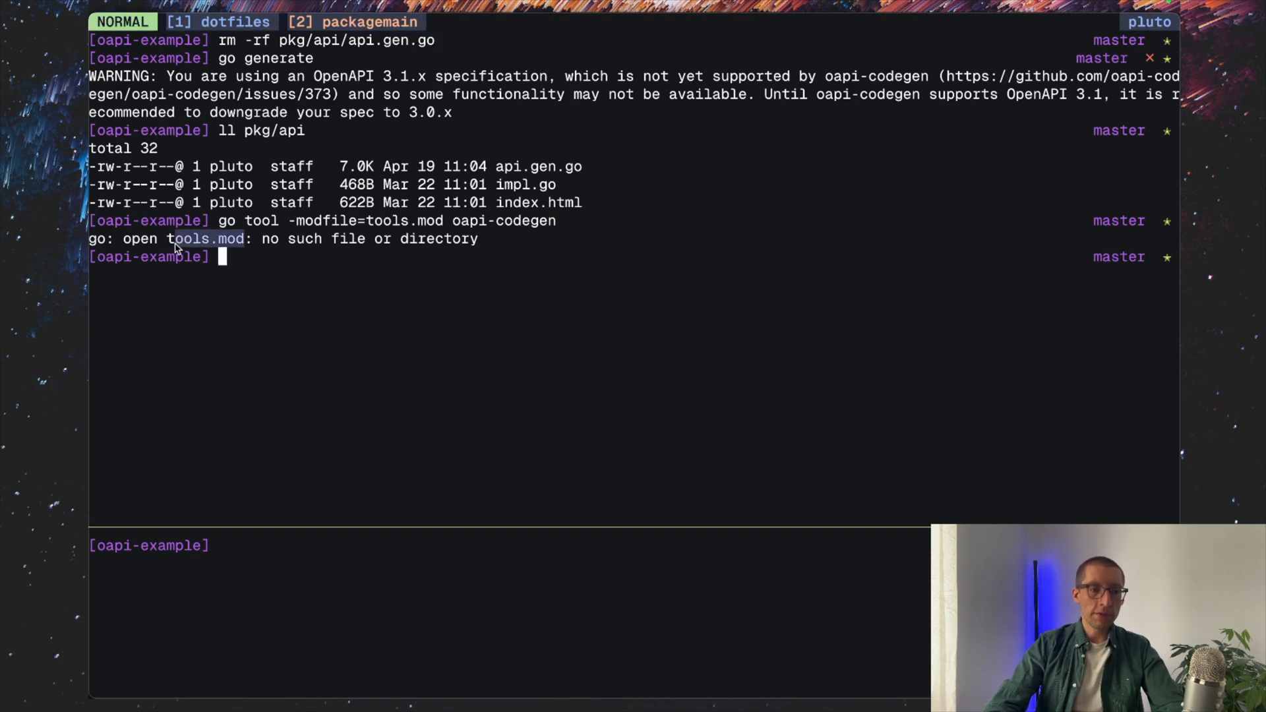